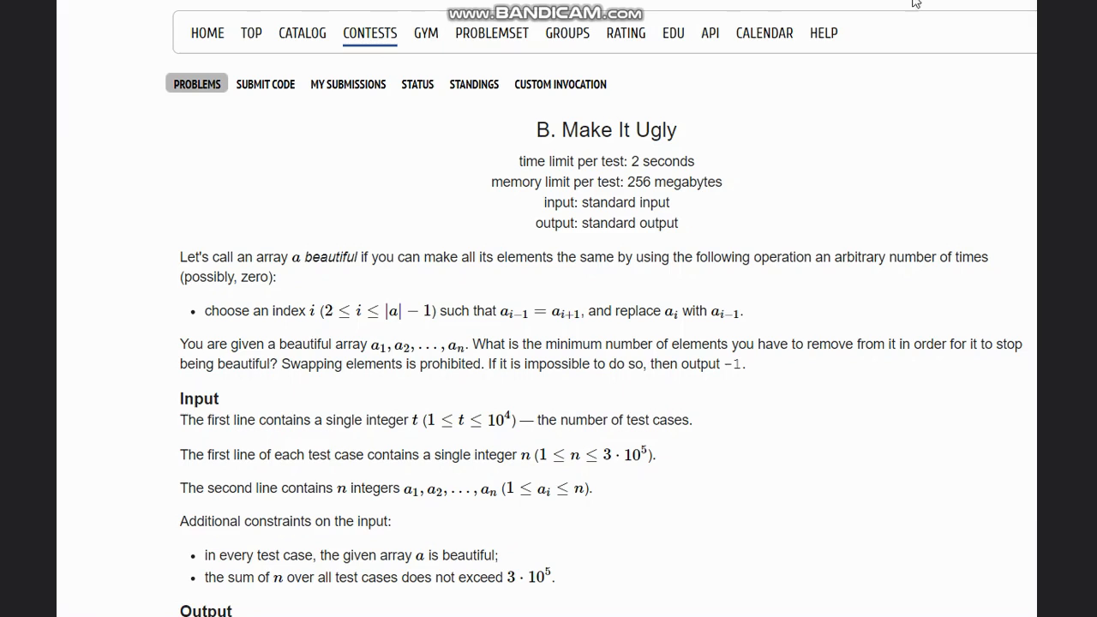
mouse_move(643, 116)
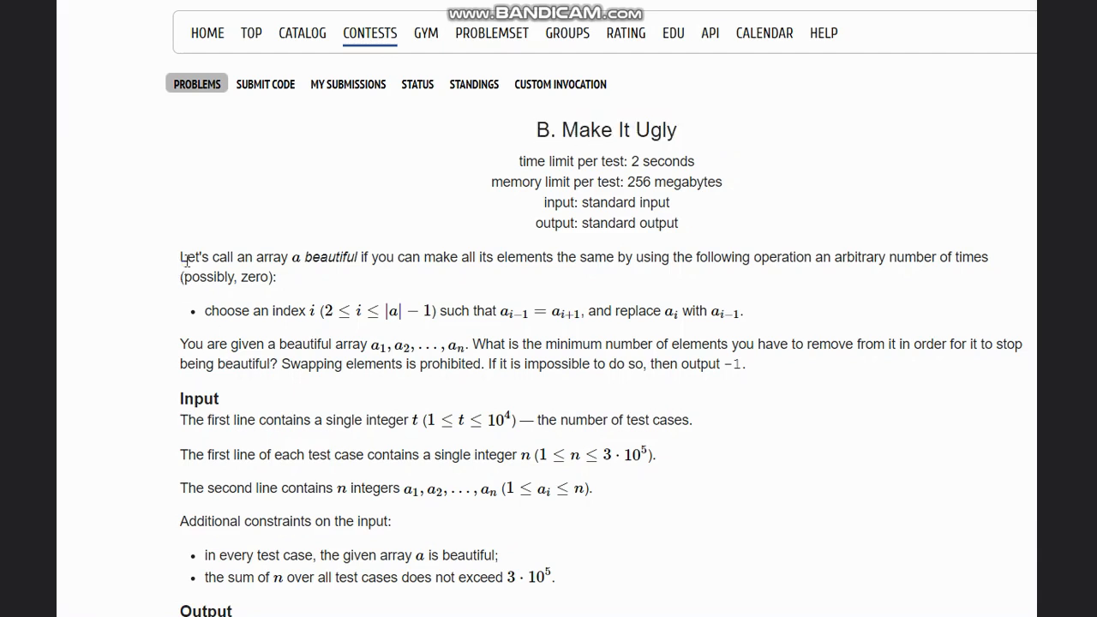
Highlight the beautiful array definition, then highlight the rule for choosing an index
drag(180, 257, 578, 256)
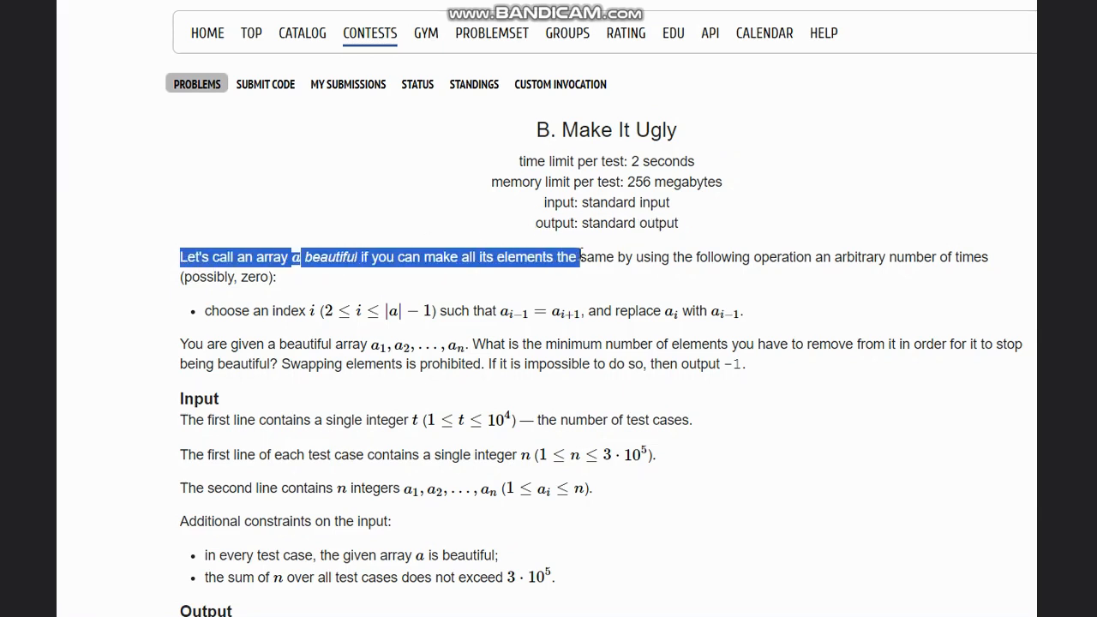
drag(578, 257, 915, 257)
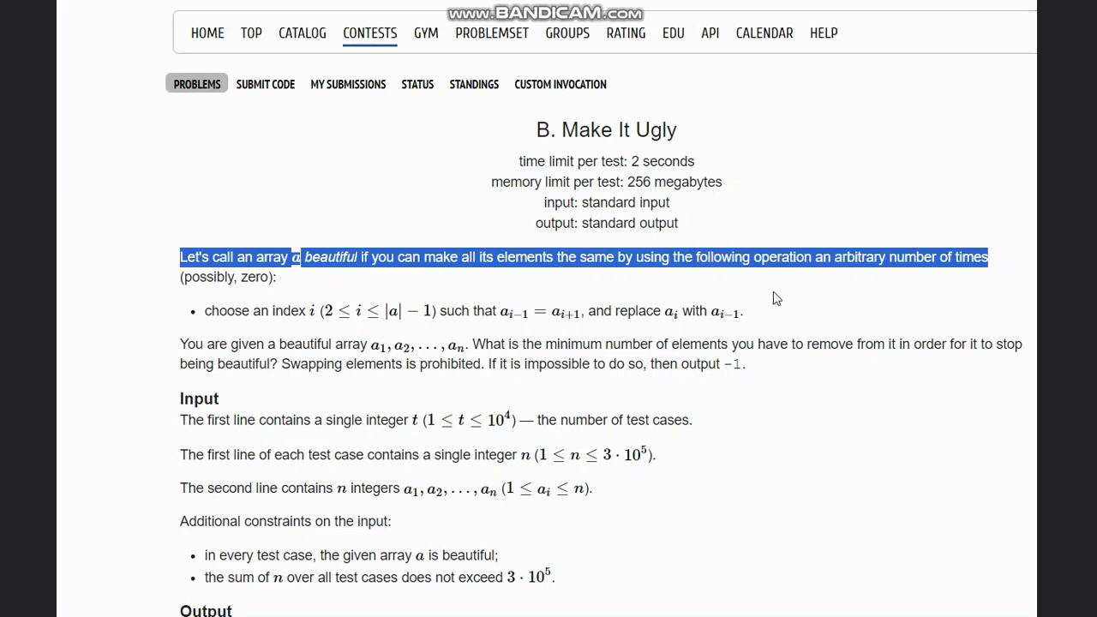
click(181, 277)
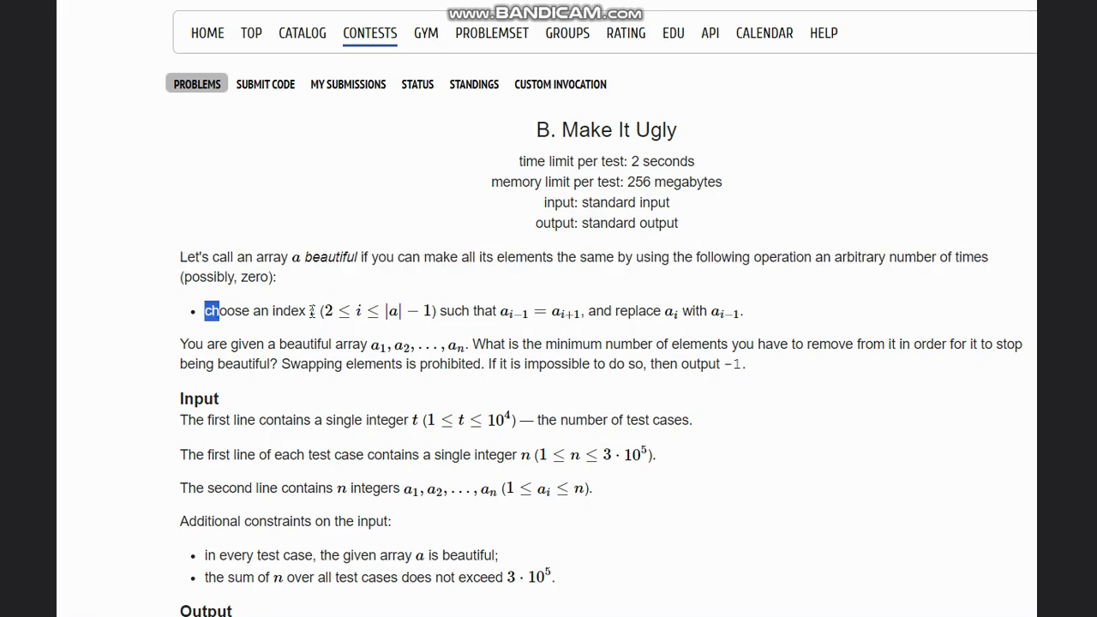
drag(206, 310, 403, 311)
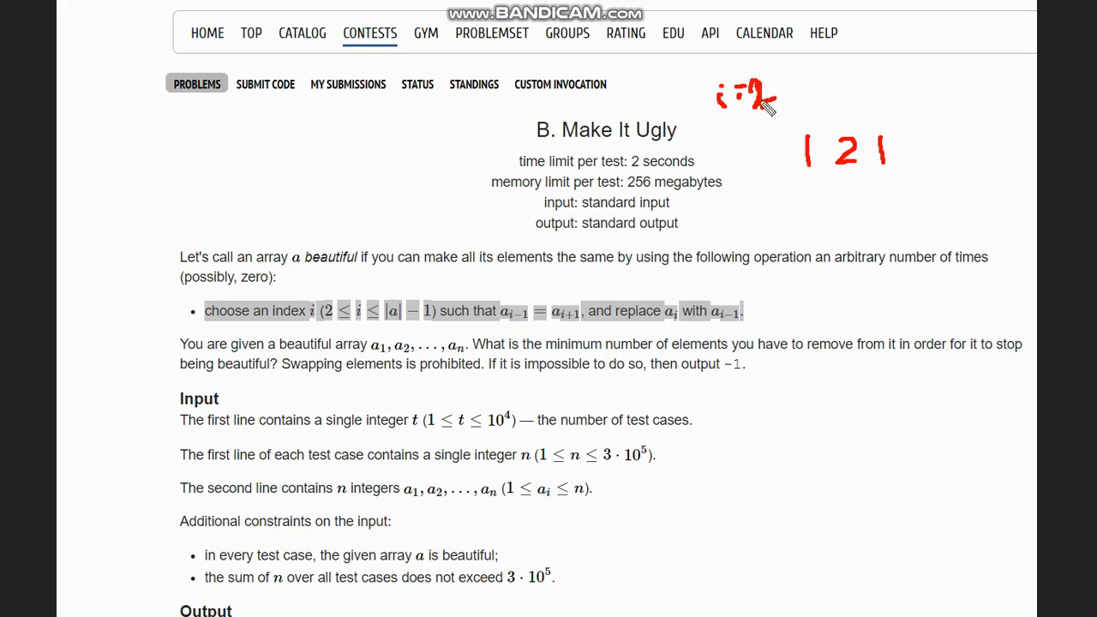
mouse_move(739, 127)
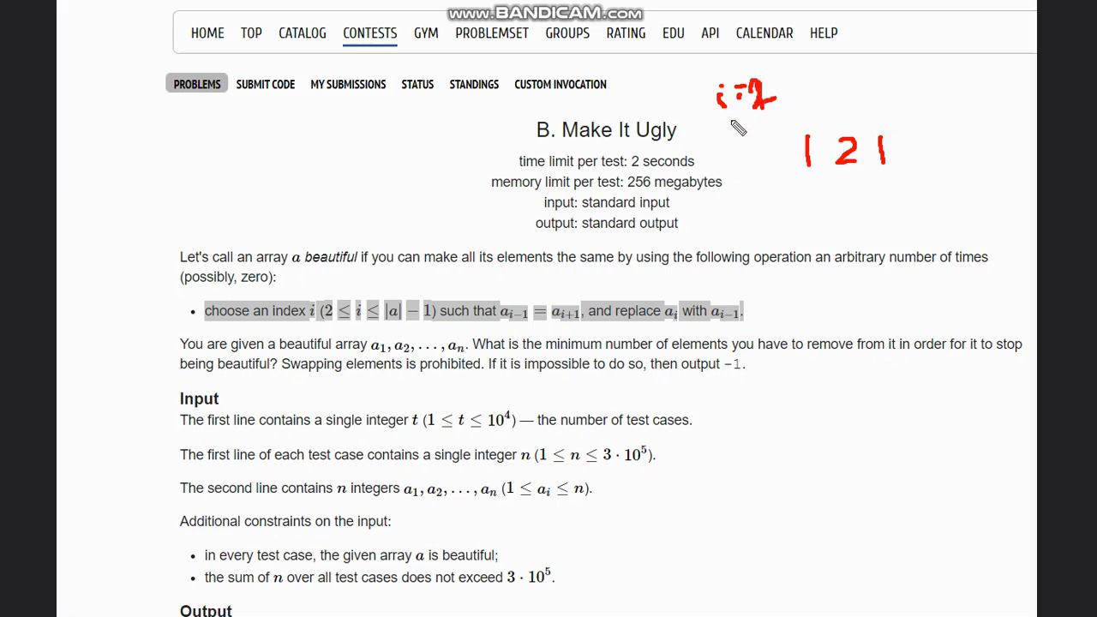
mouse_move(714, 169)
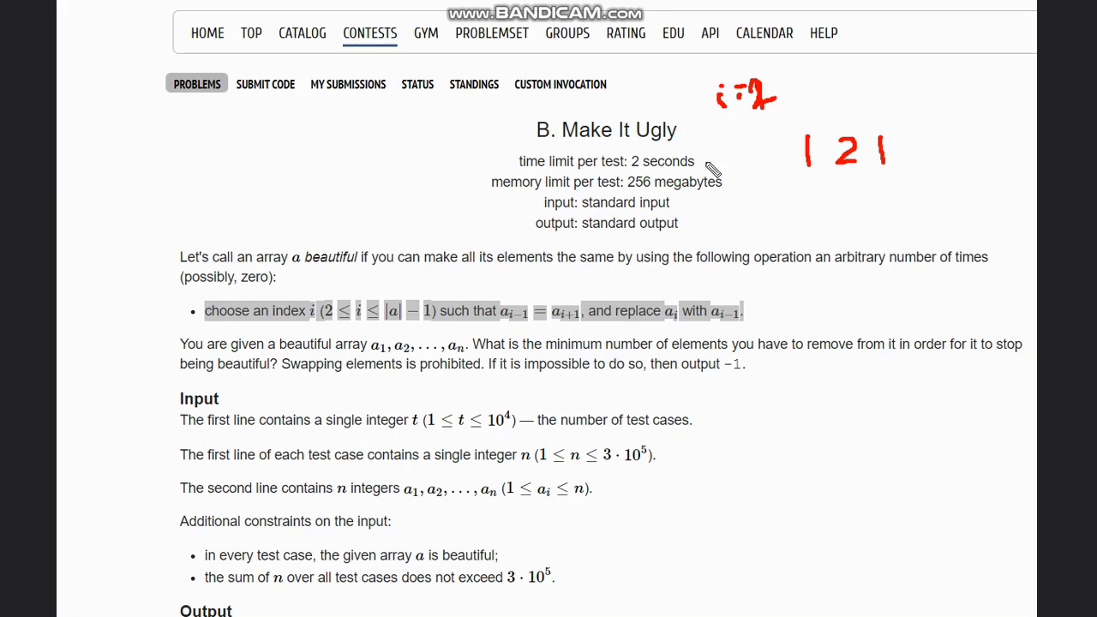
mouse_move(759, 206)
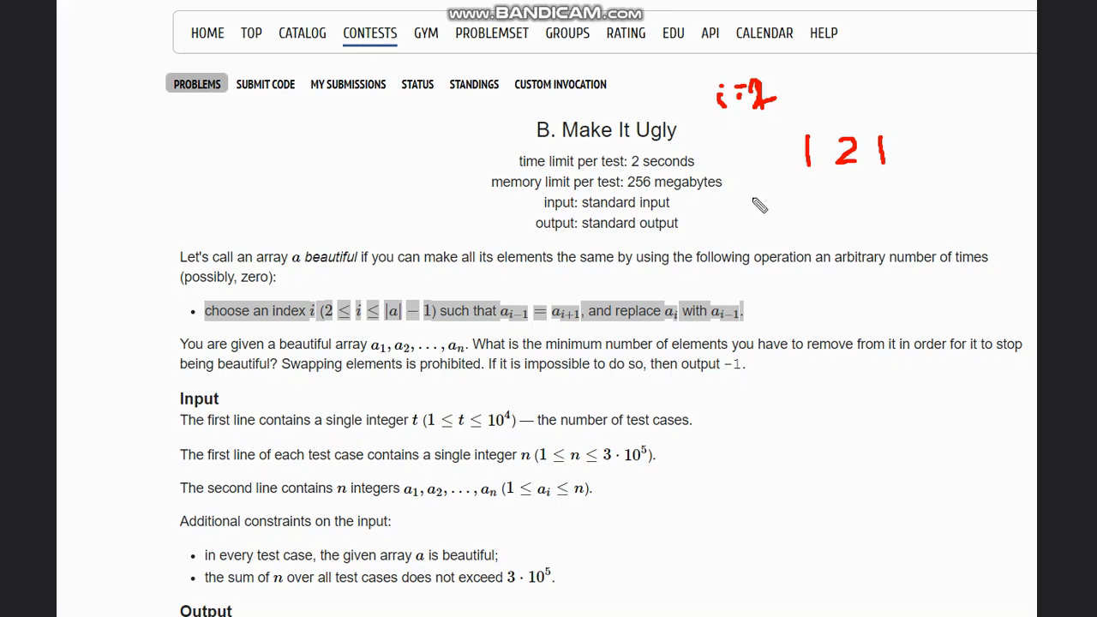
mouse_move(743, 215)
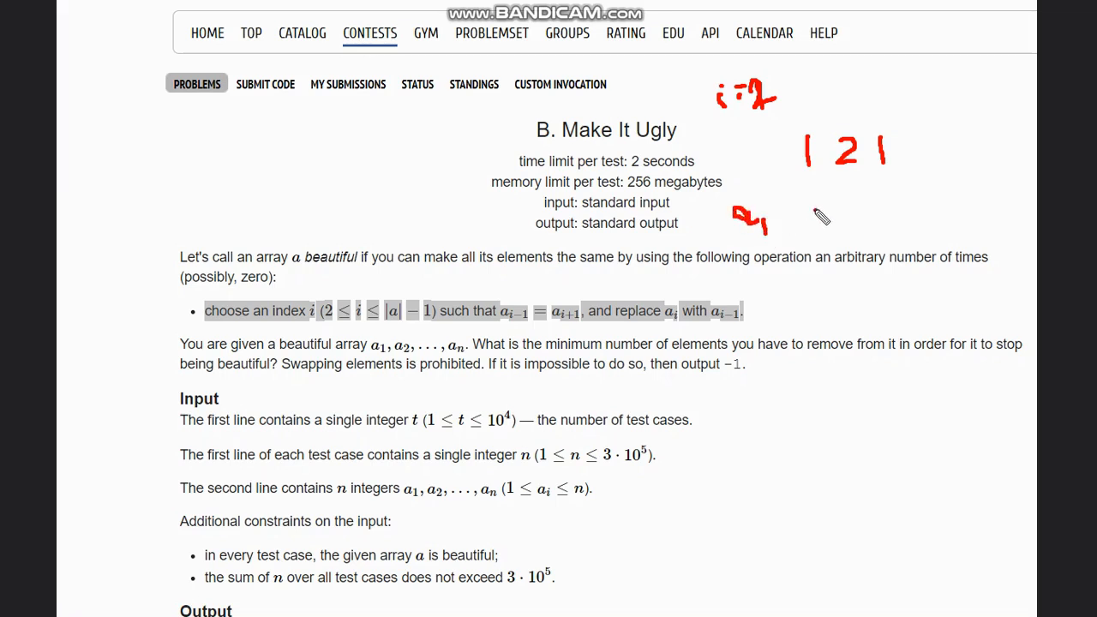
Label elements beneath the sketched array and draw an arrow showing the middle value replaced
drag(801, 223, 815, 210)
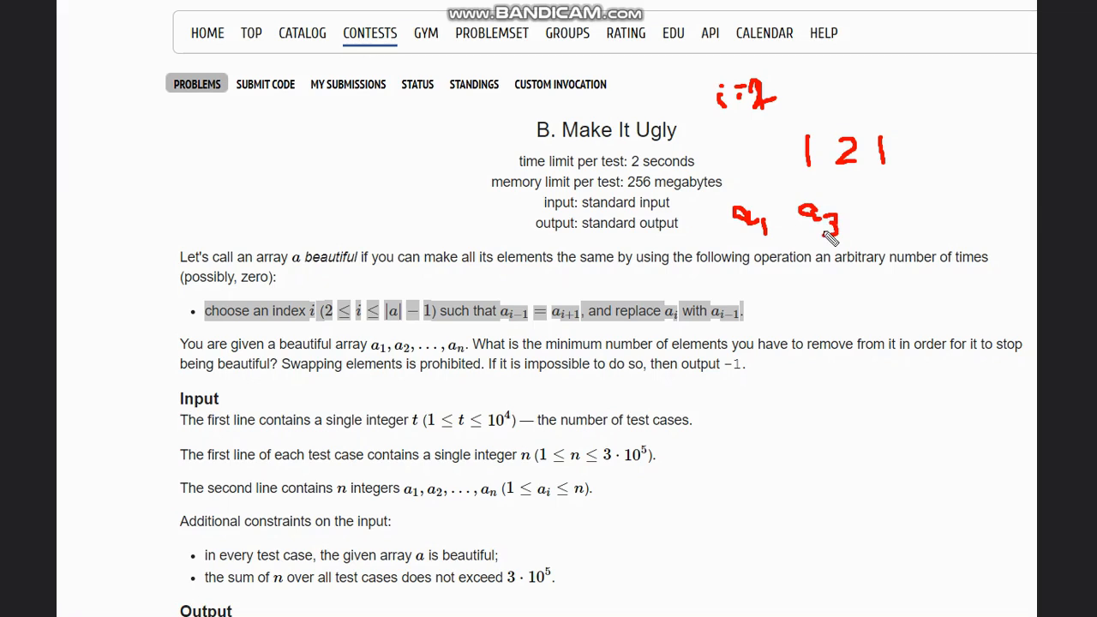
mouse_move(894, 220)
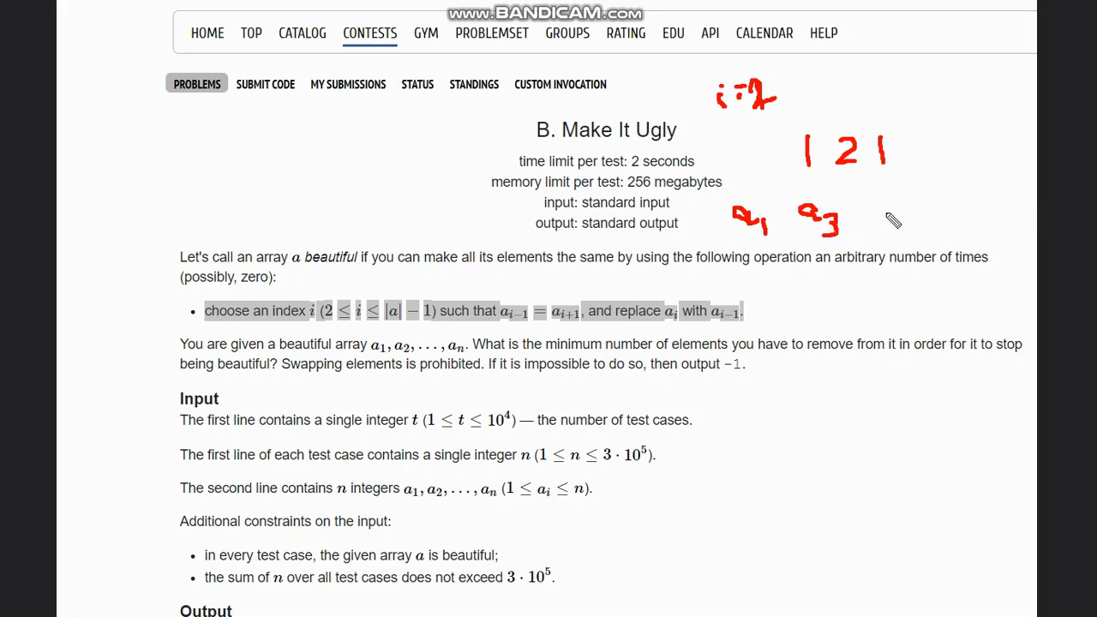
mouse_move(887, 216)
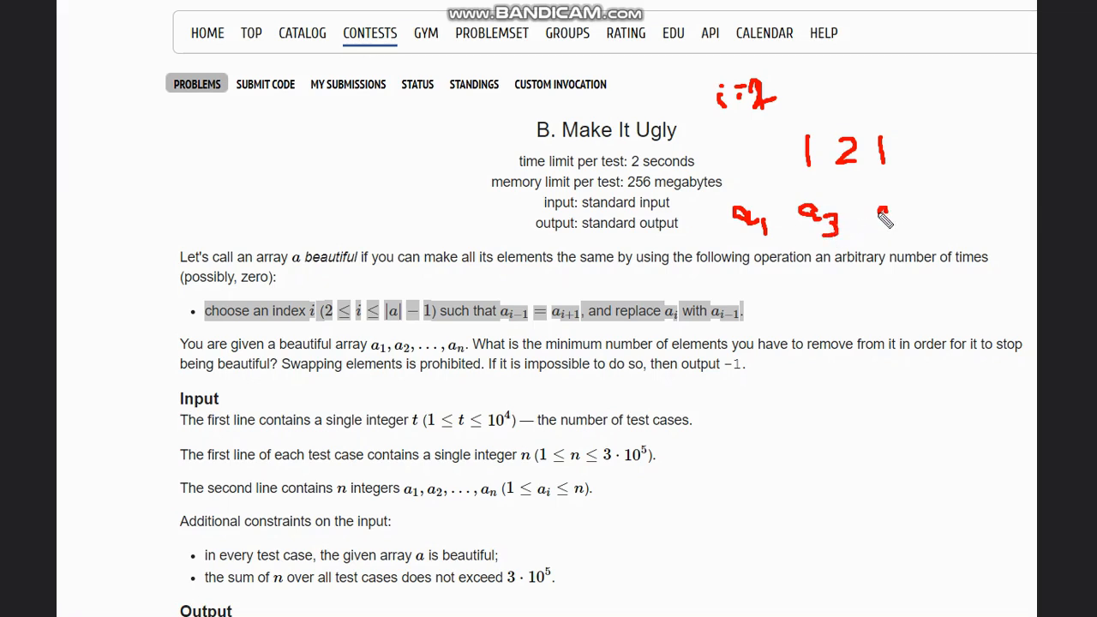
drag(881, 227, 892, 213)
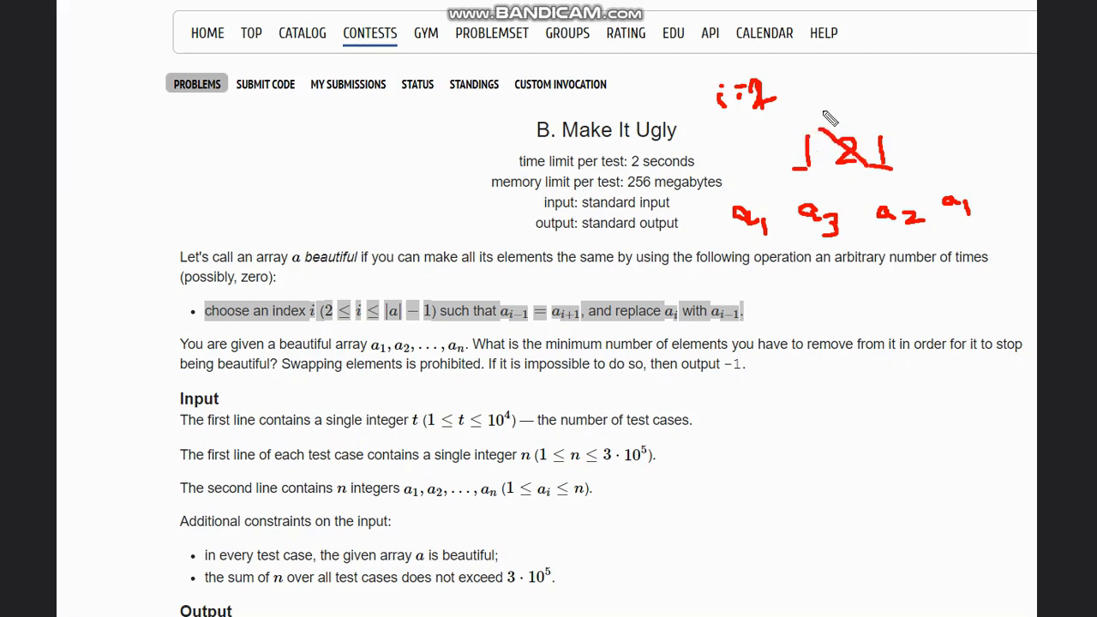
drag(824, 115, 844, 81)
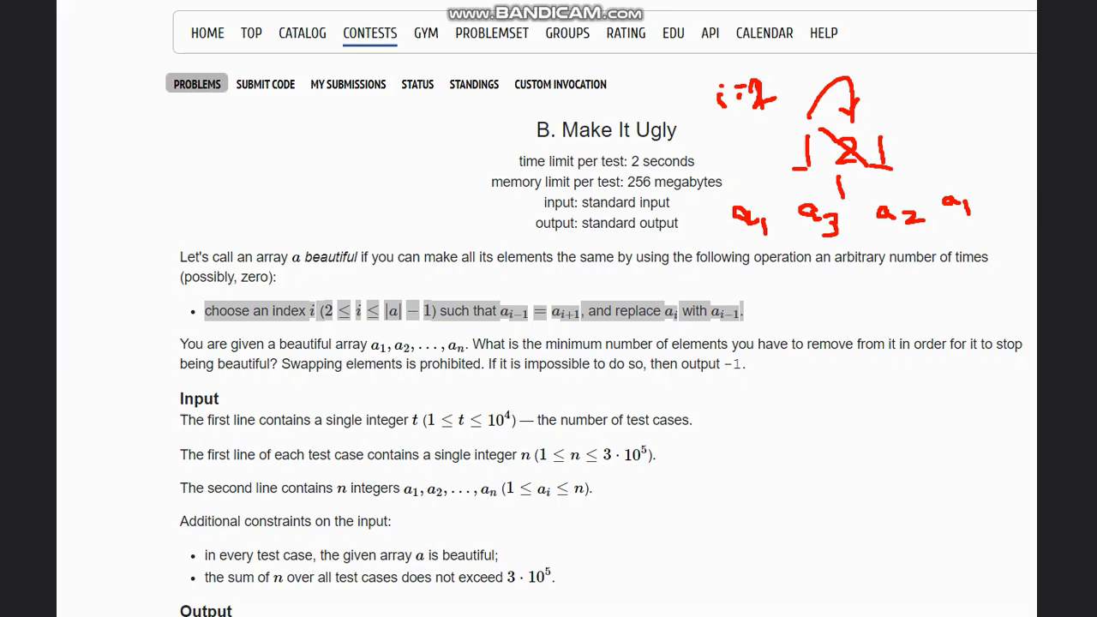
mouse_move(658, 48)
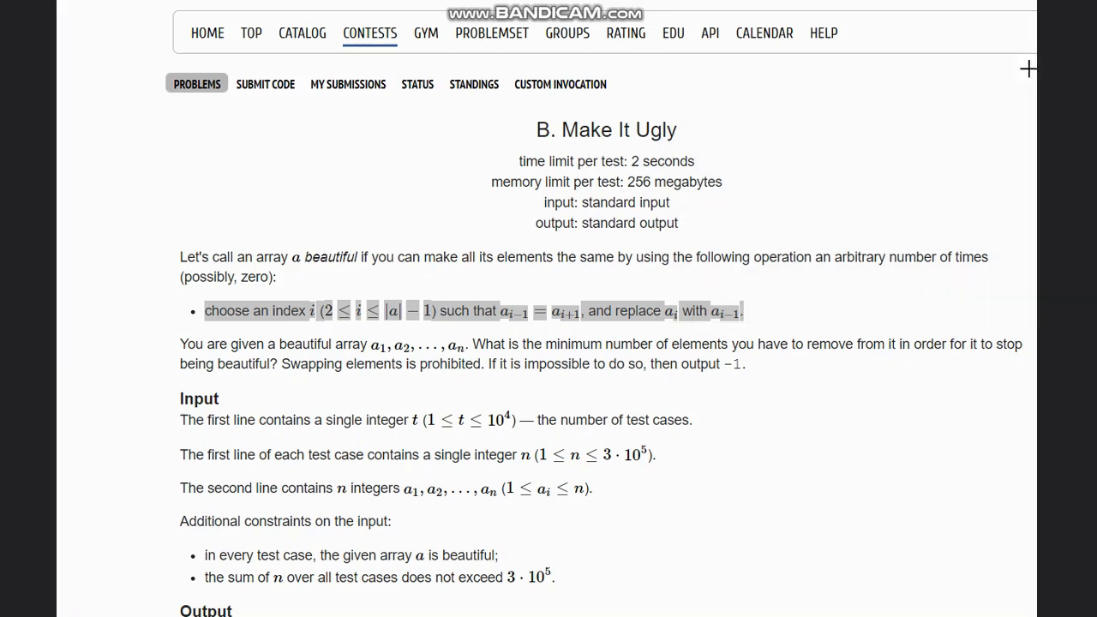
mouse_move(199, 360)
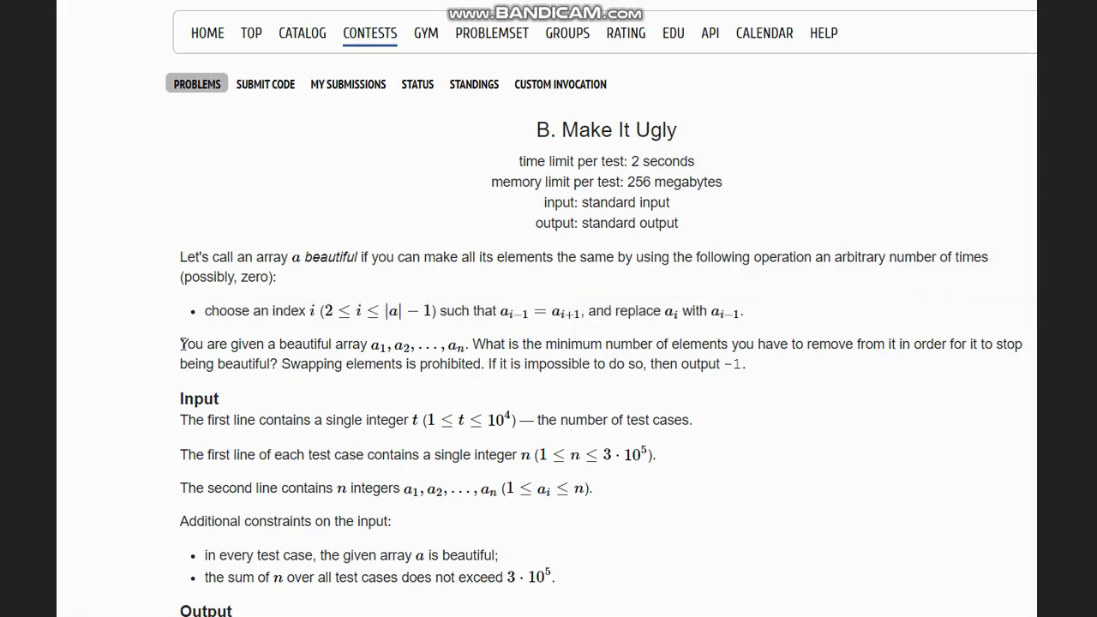
Highlight the given beautiful array paragraph and the task question, then clear it
drag(180, 344, 592, 344)
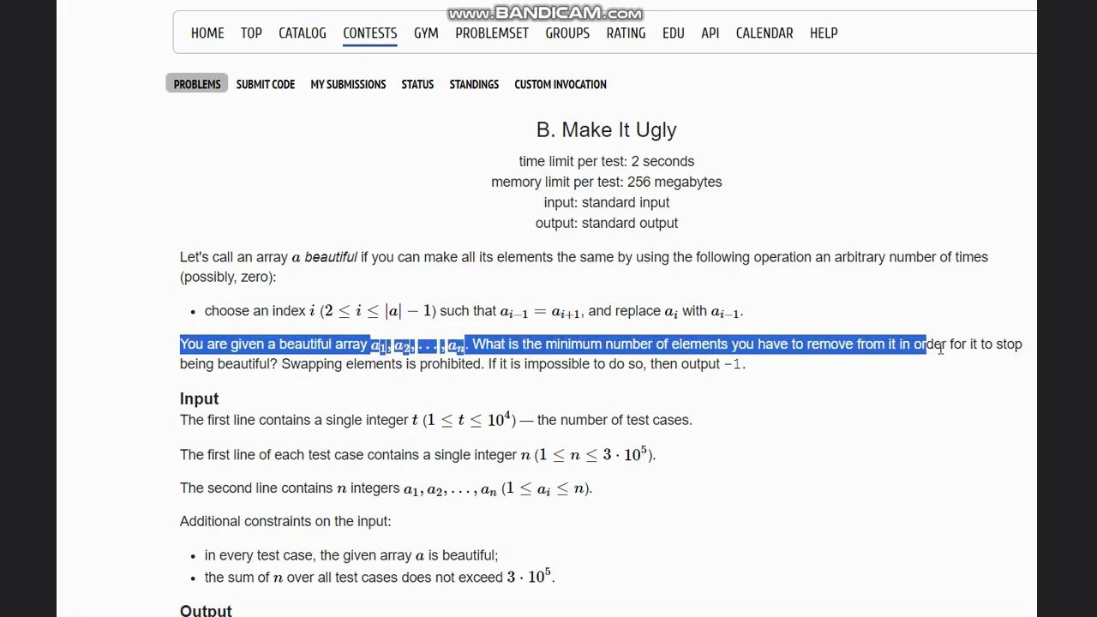
drag(926, 344, 1023, 343)
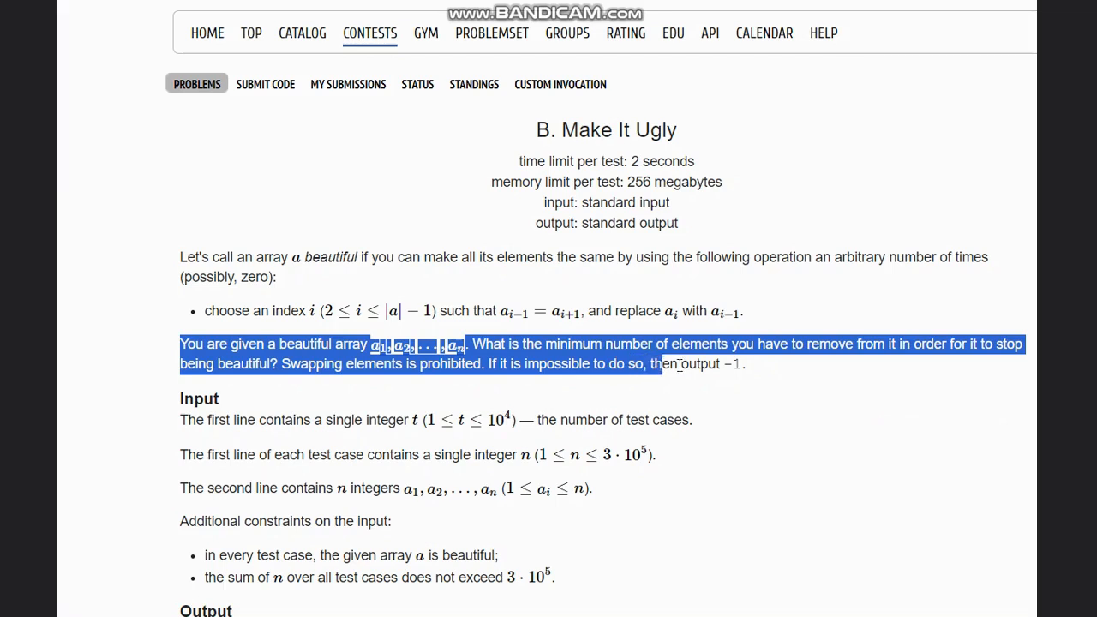
click(750, 365)
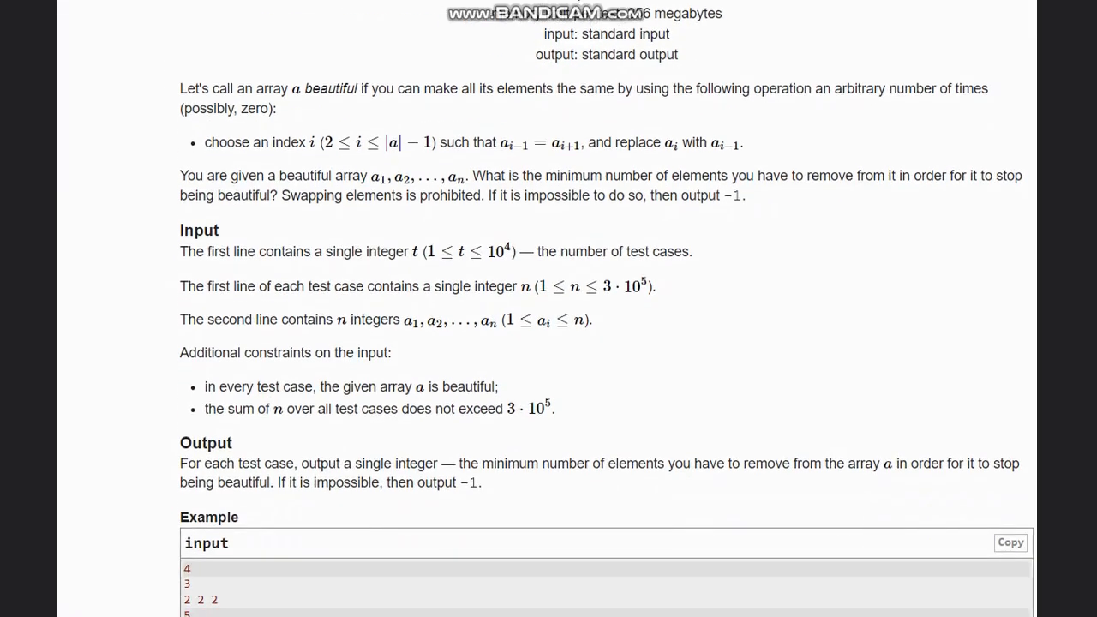
Scroll down to the Example input and output tests (-1, 1, -1, 3)
scroll(down, 3)
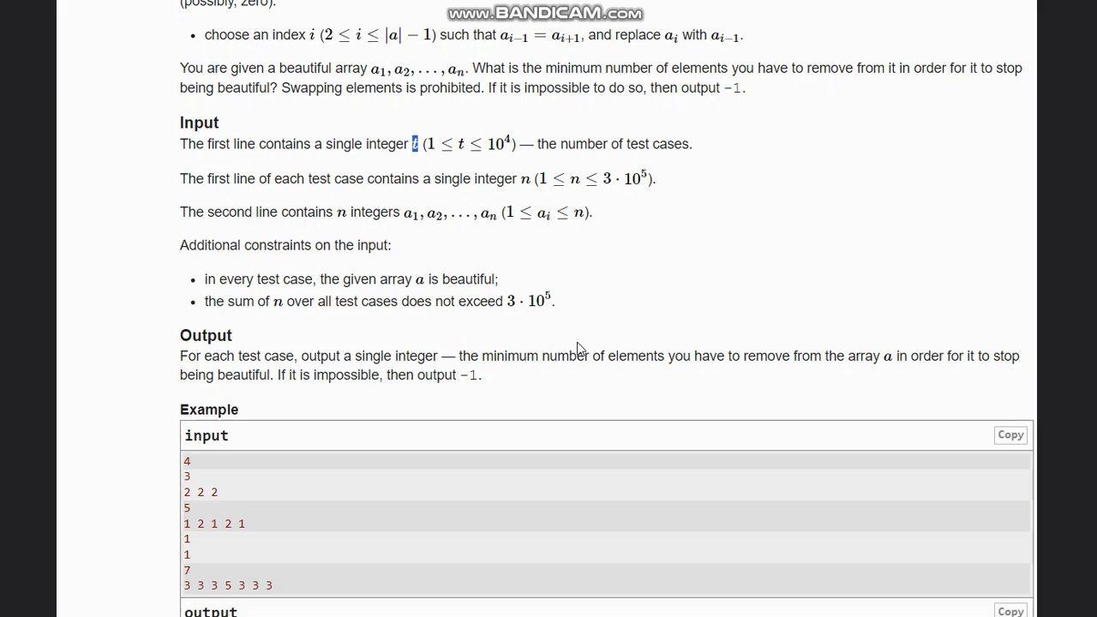
mouse_move(969, 382)
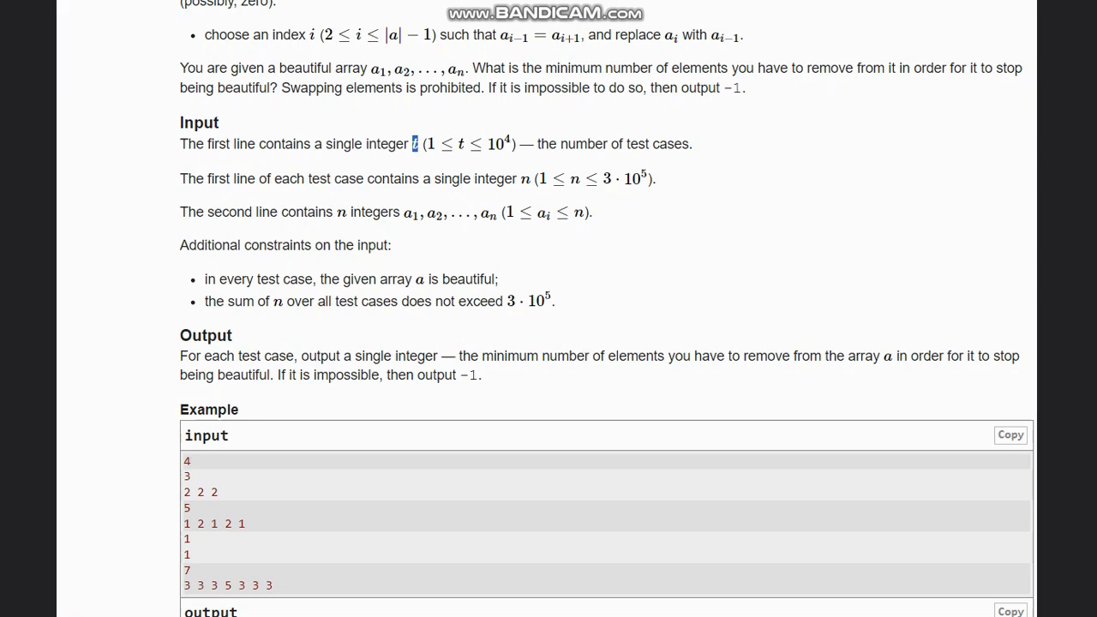
scroll(down, 3)
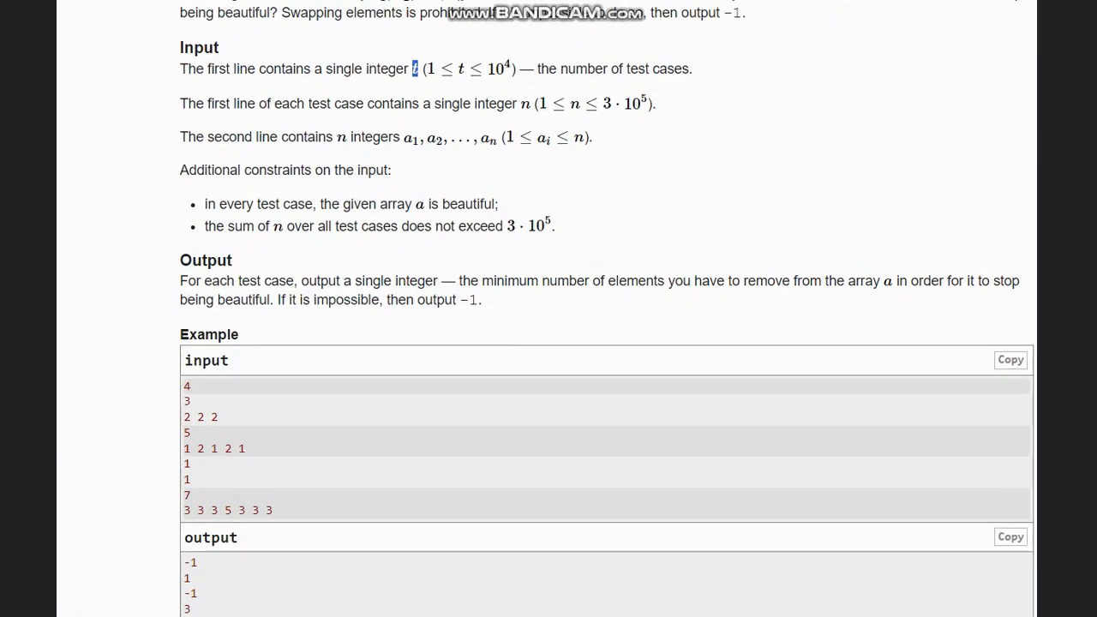
scroll(down, 3)
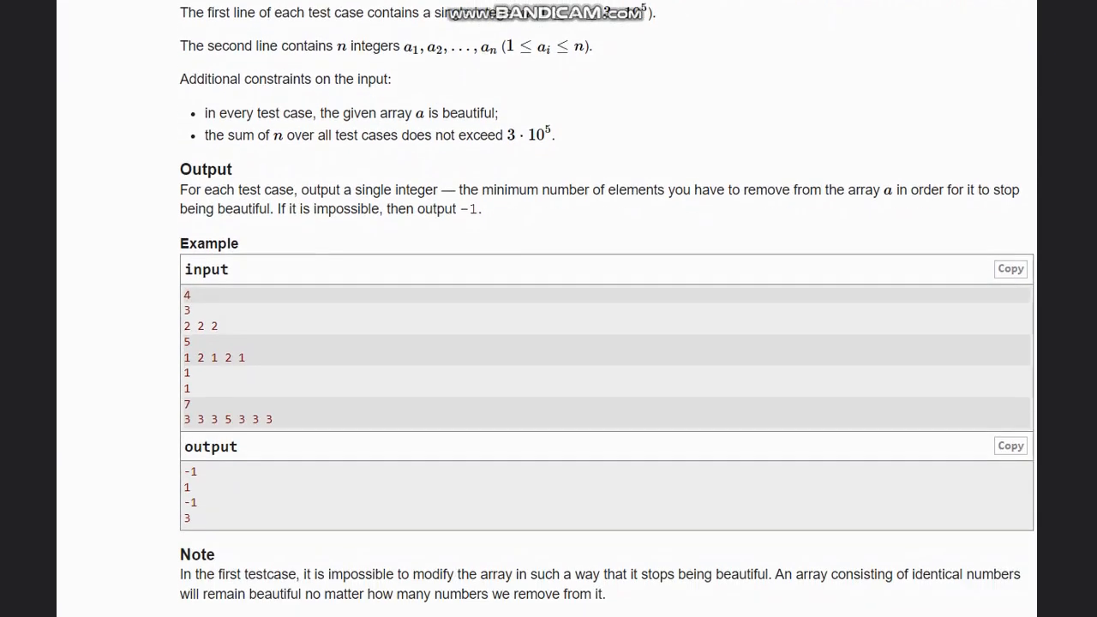
scroll(down, 3)
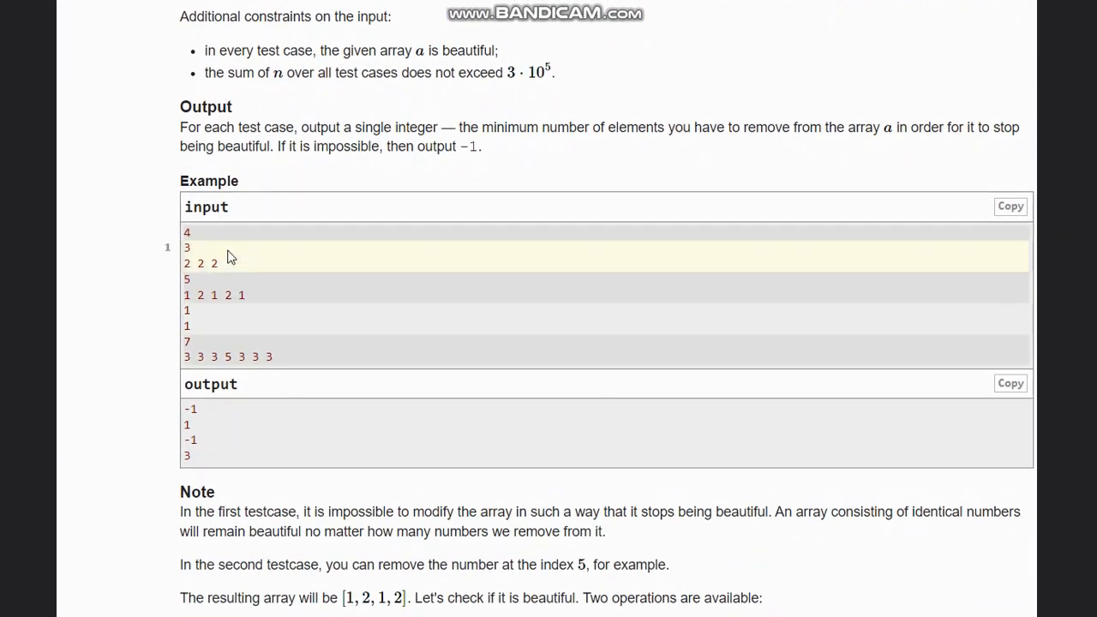
mouse_move(223, 270)
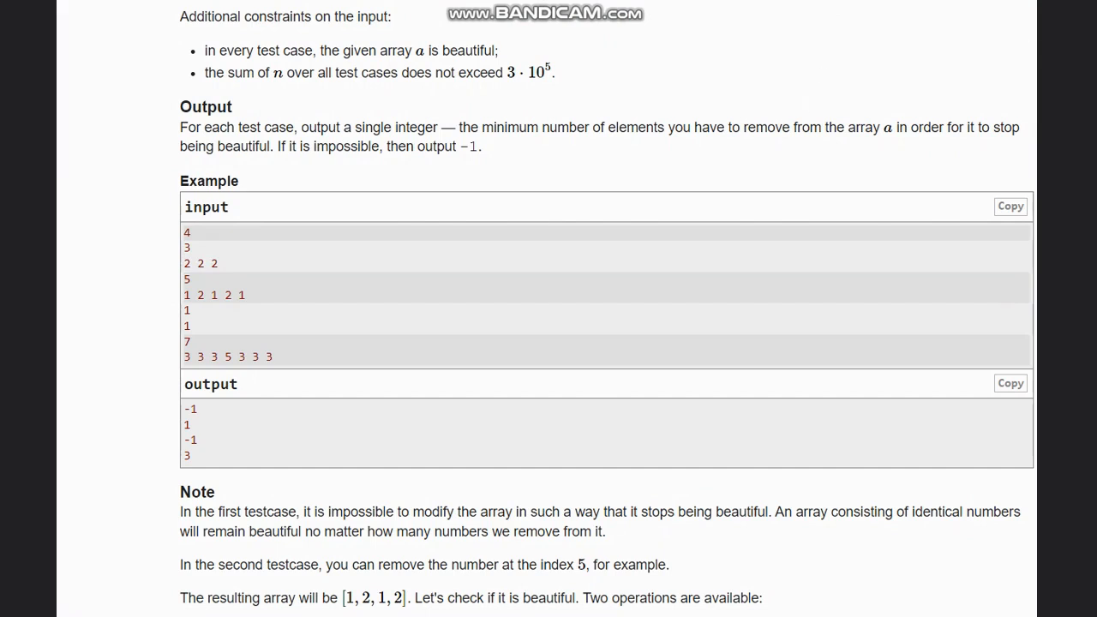
mouse_move(212, 283)
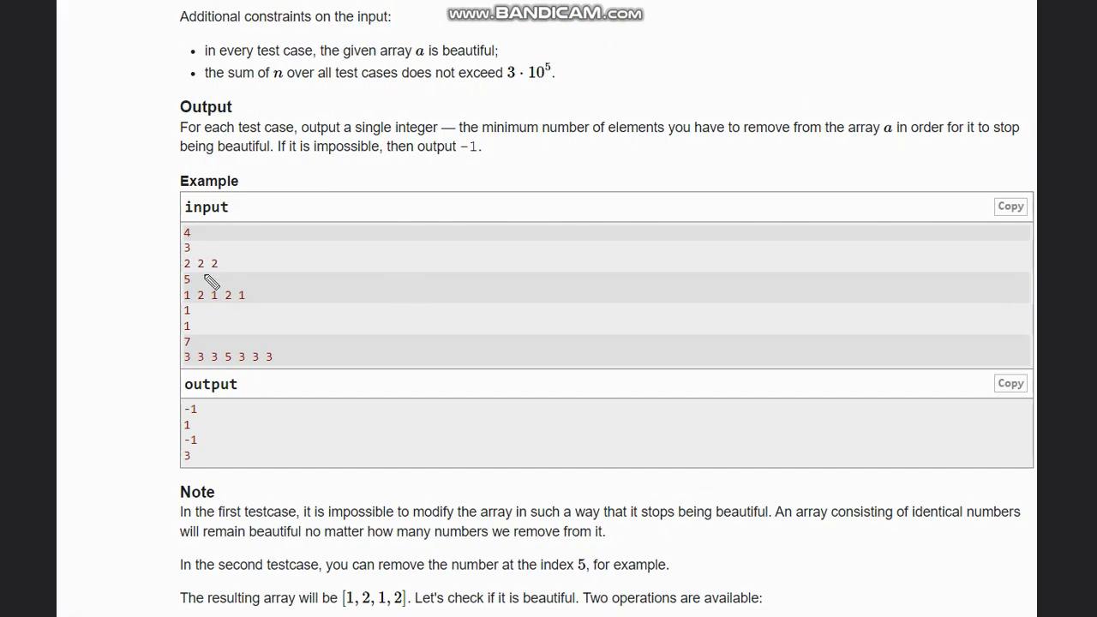
mouse_move(208, 283)
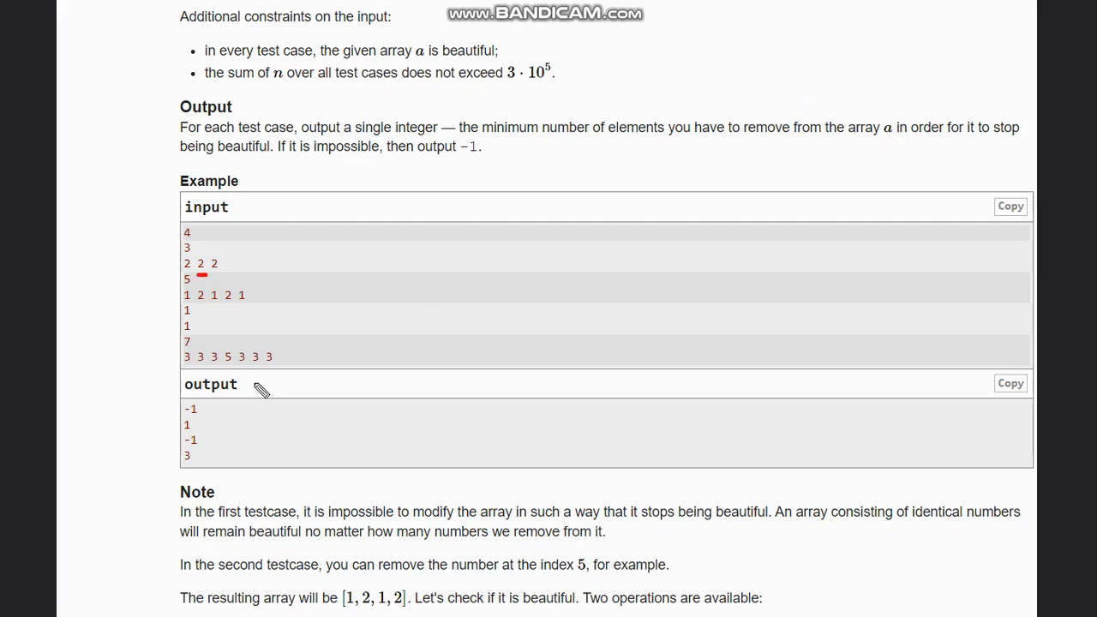
mouse_move(210, 420)
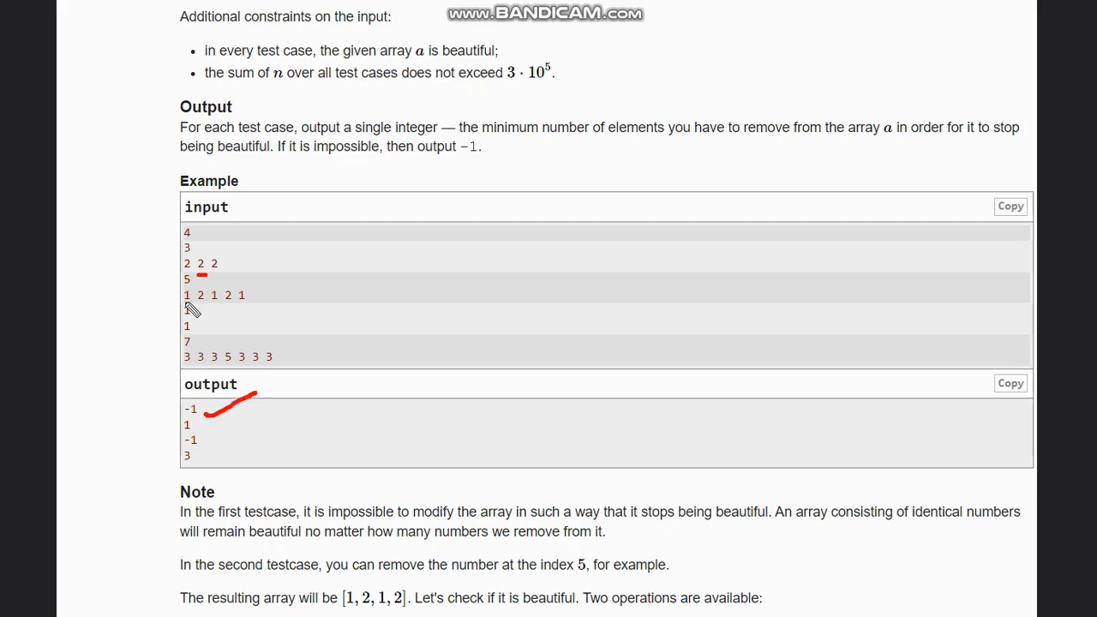
Mark the 1 2 1 2 1 test, write 2121 beside it, and tick the -1 outputs
drag(187, 307, 247, 311)
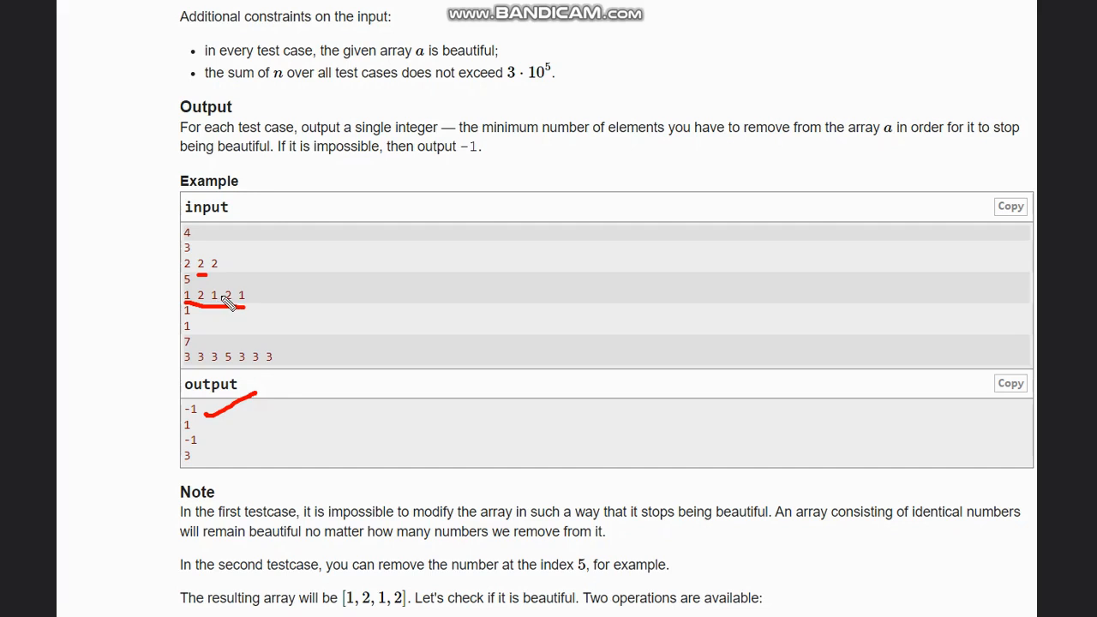
mouse_move(225, 303)
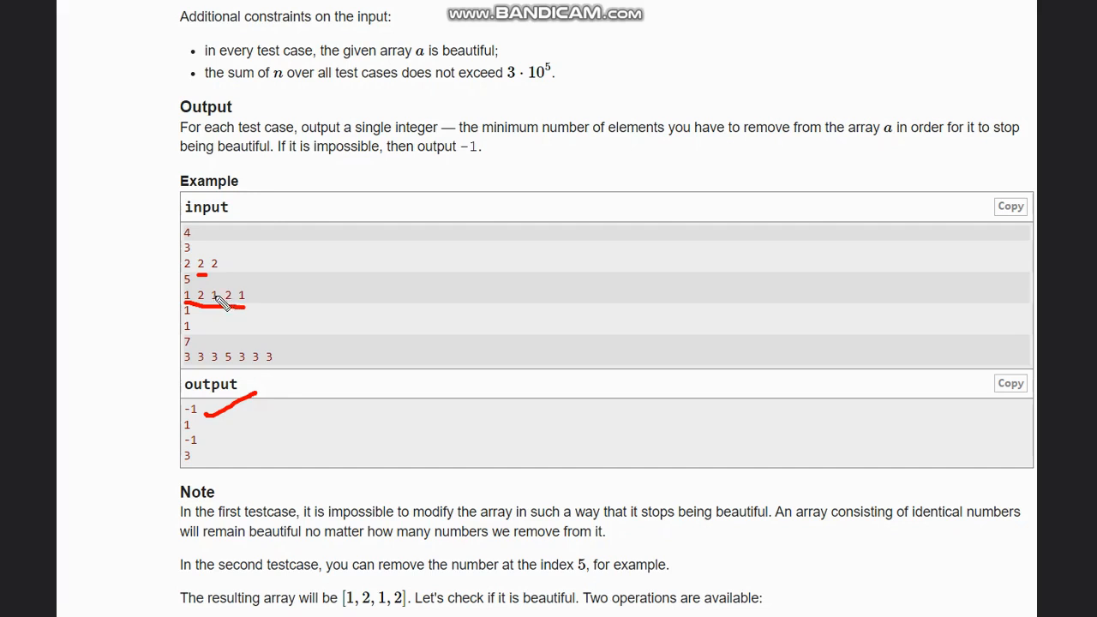
mouse_move(227, 300)
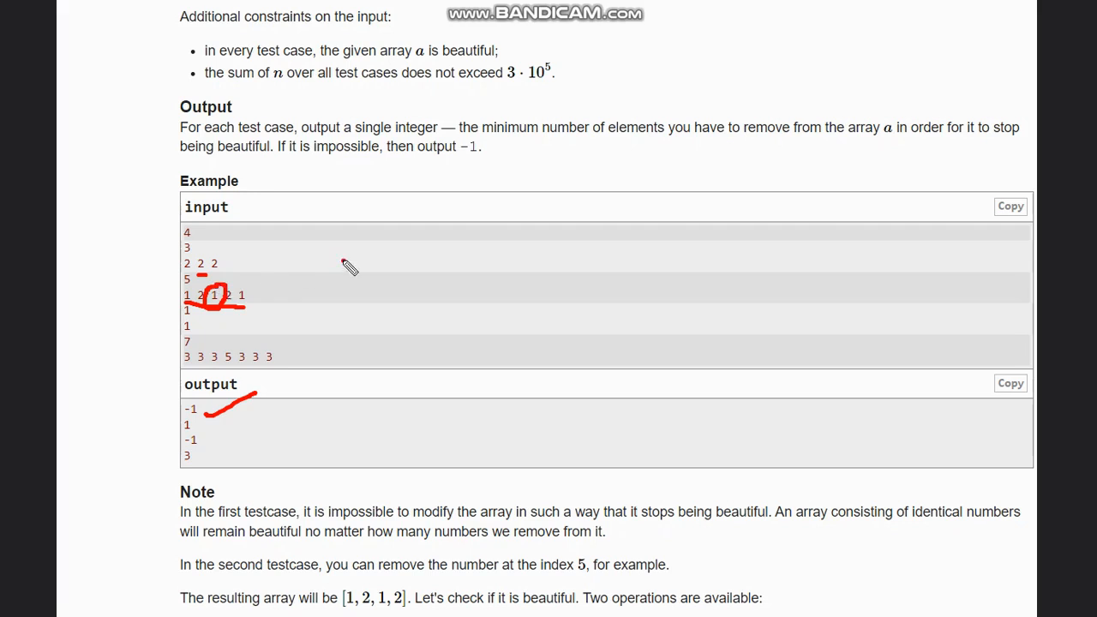
mouse_move(203, 439)
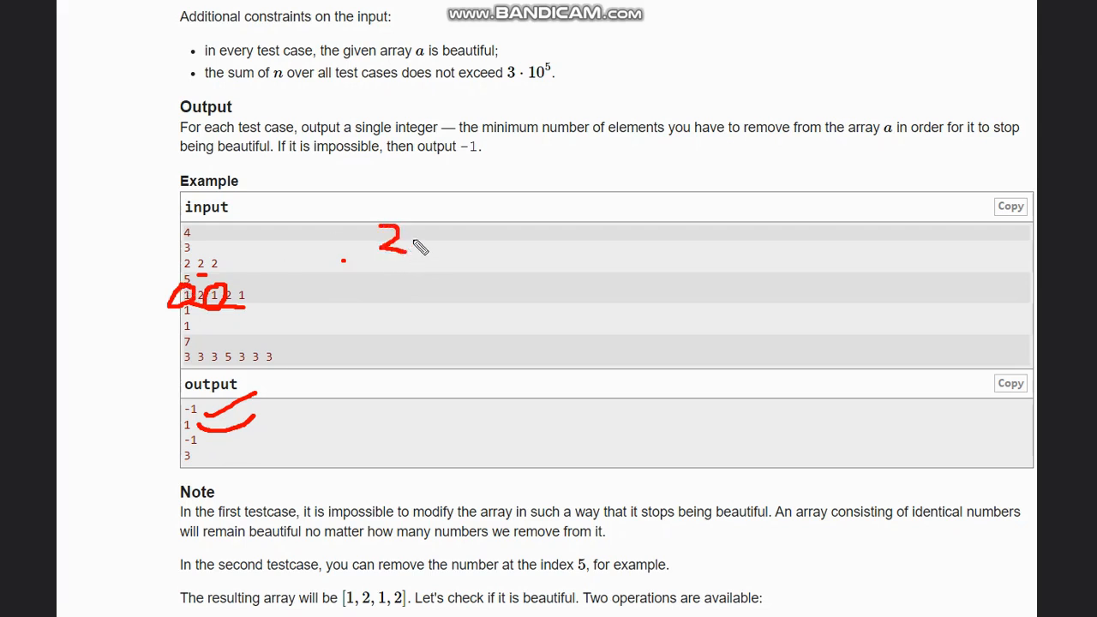
drag(408, 249, 445, 253)
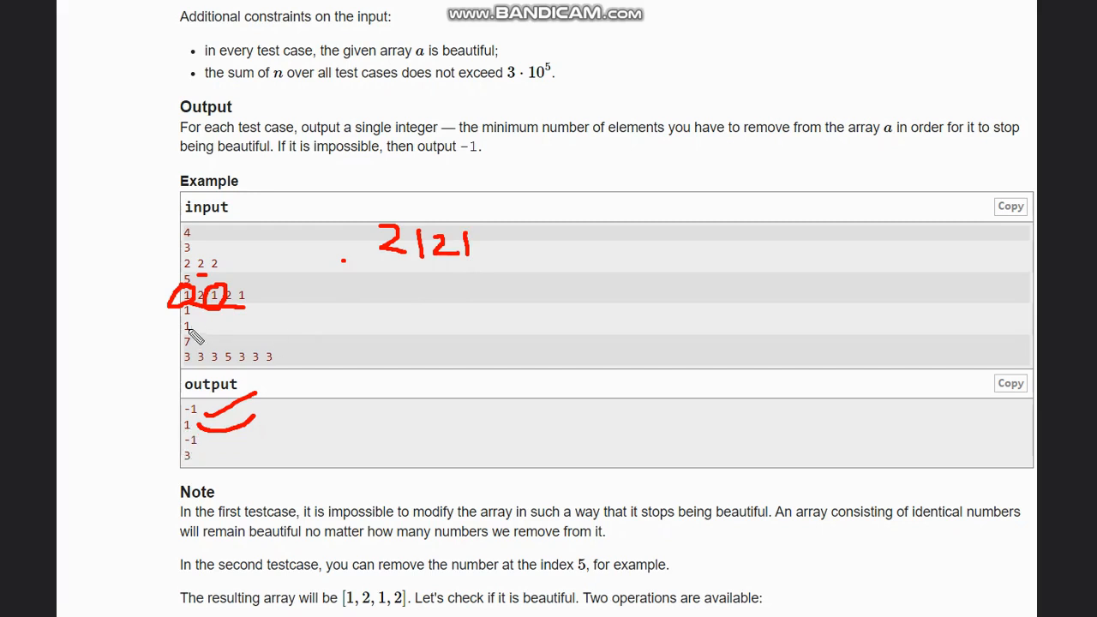
mouse_move(193, 445)
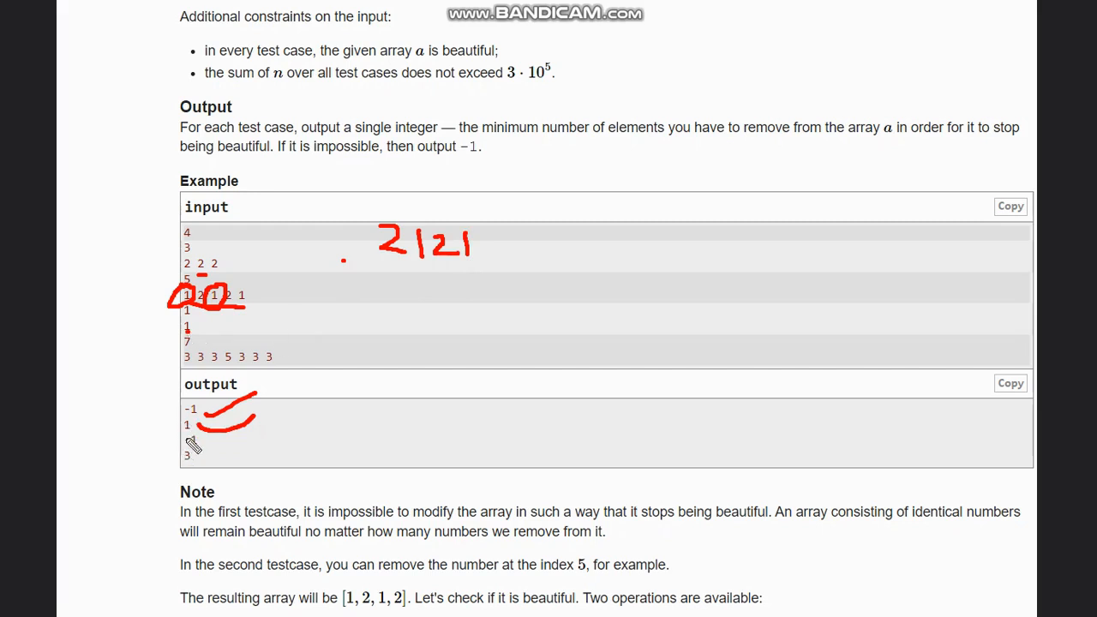
drag(198, 448, 266, 441)
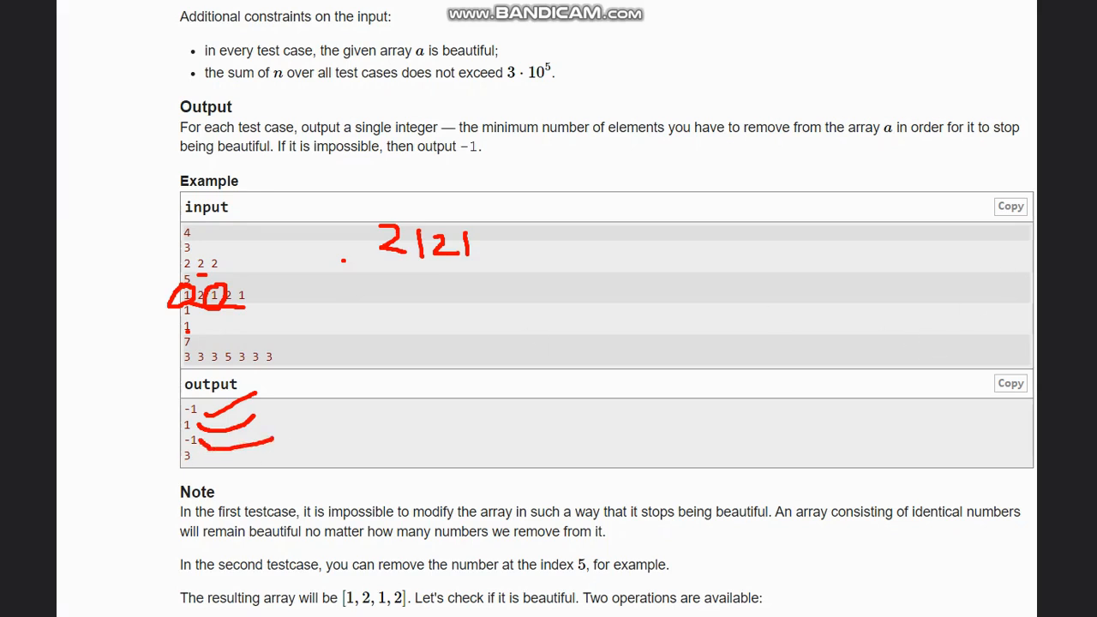
mouse_move(153, 196)
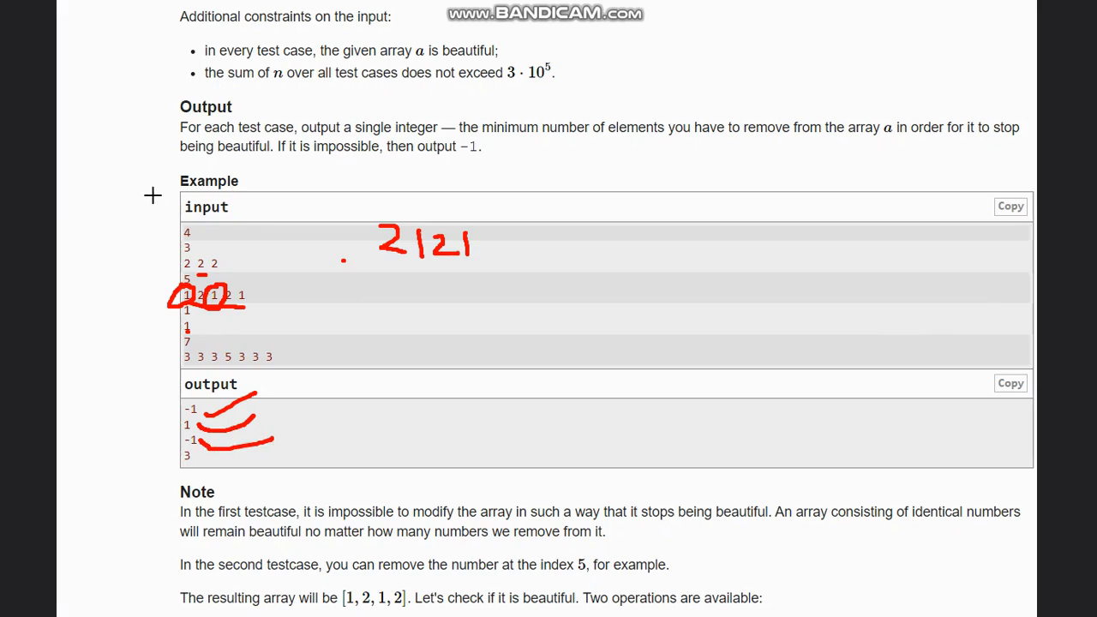
Undo old marks, sketch and circle the 3s runs of 3 3 3 5 3 3 3, then erase the sketch
key(ctrl+z)
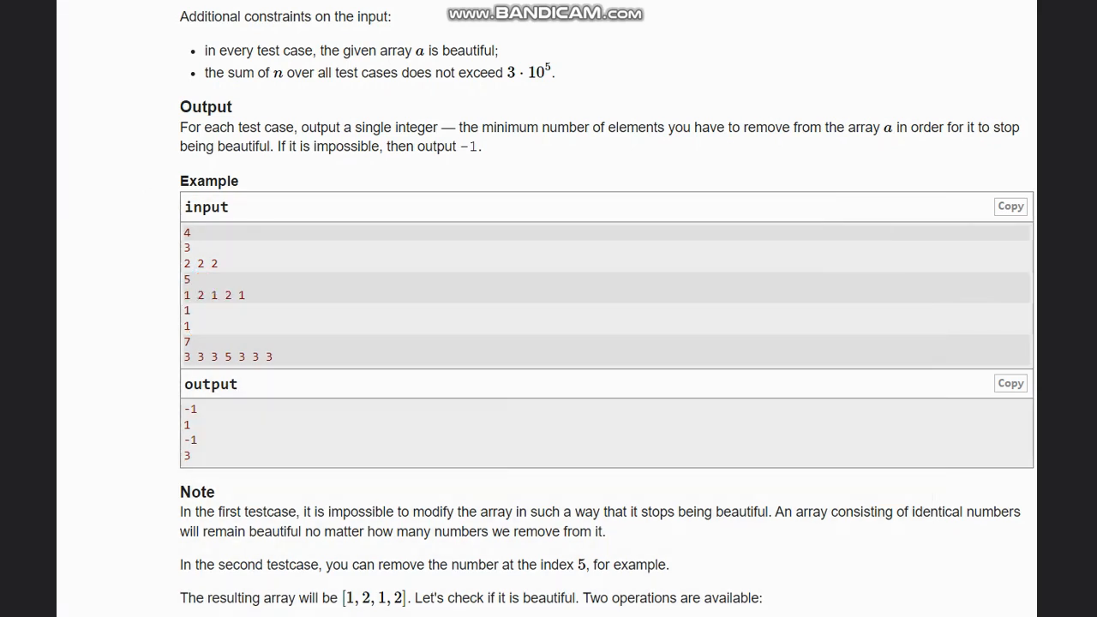
mouse_move(260, 370)
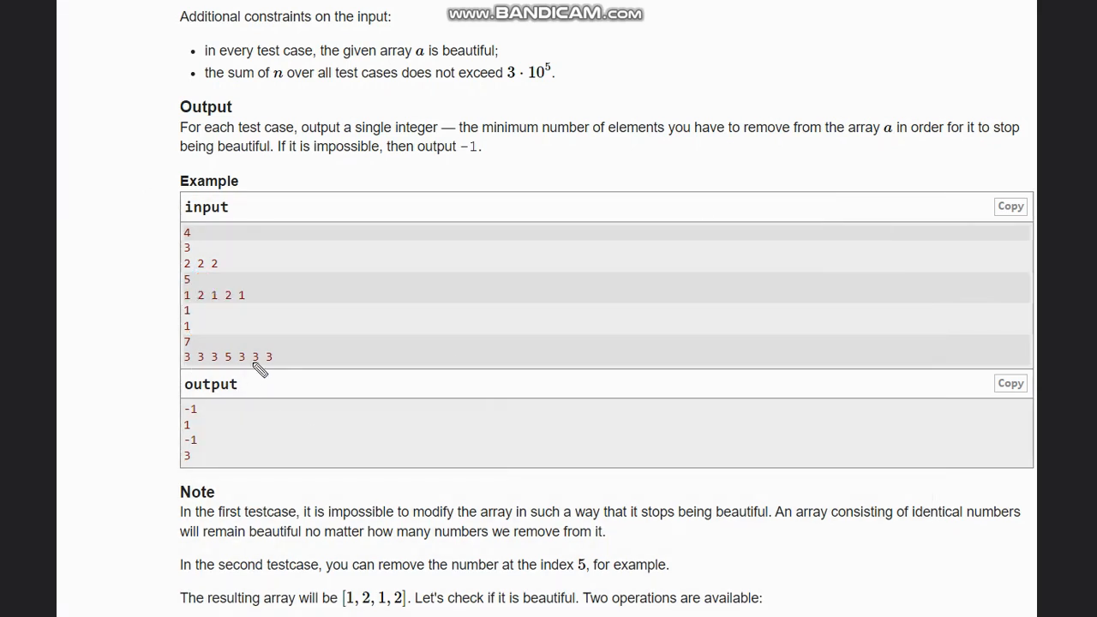
mouse_move(185, 369)
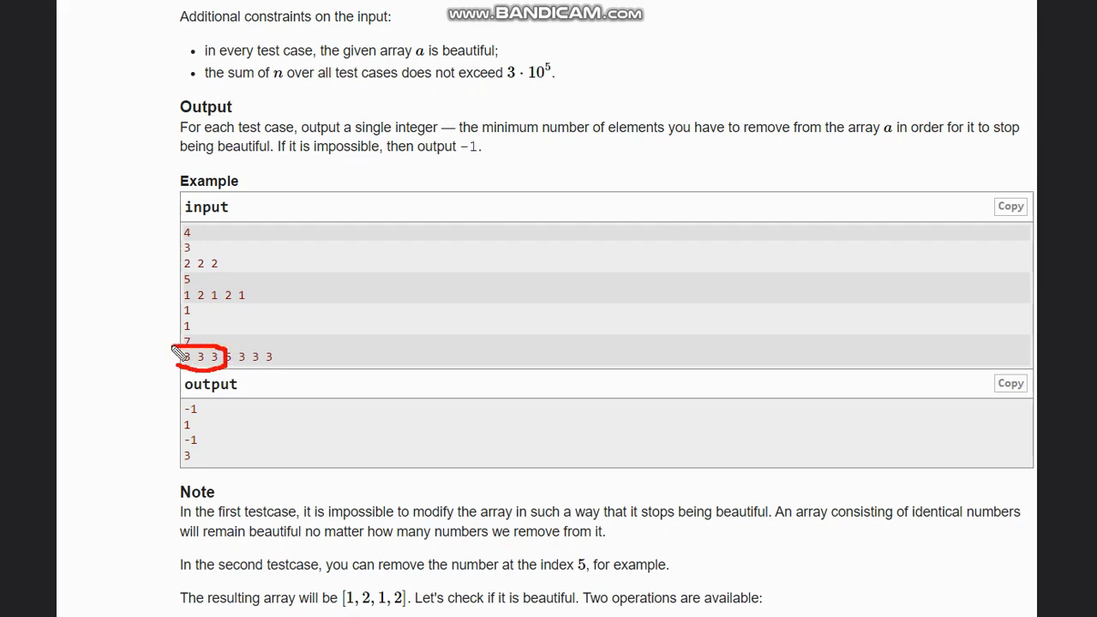
mouse_move(251, 421)
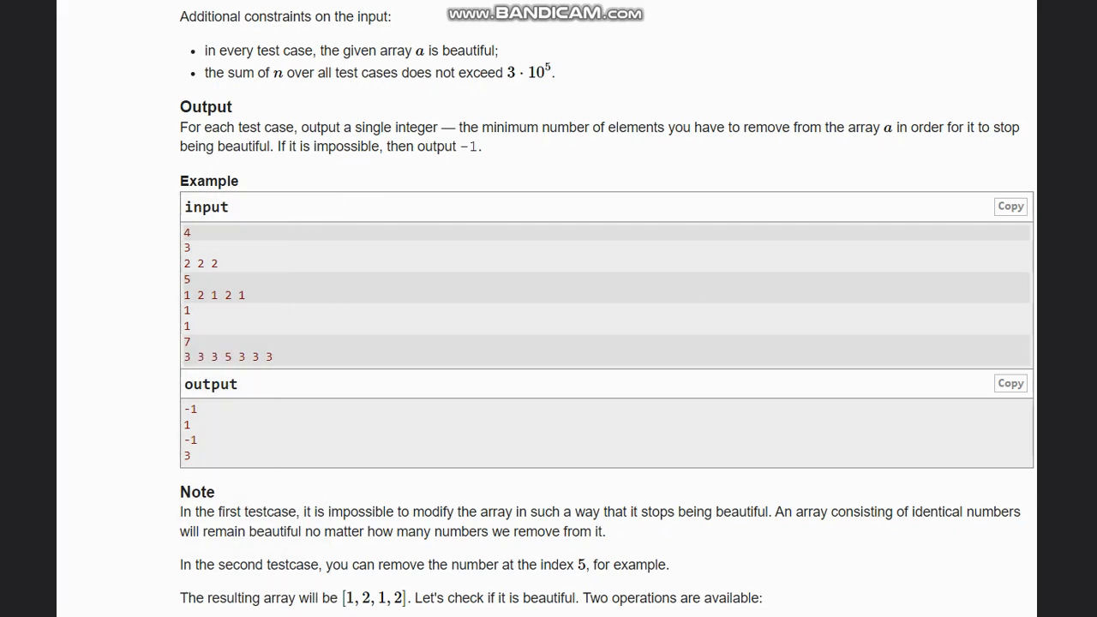
mouse_move(854, 137)
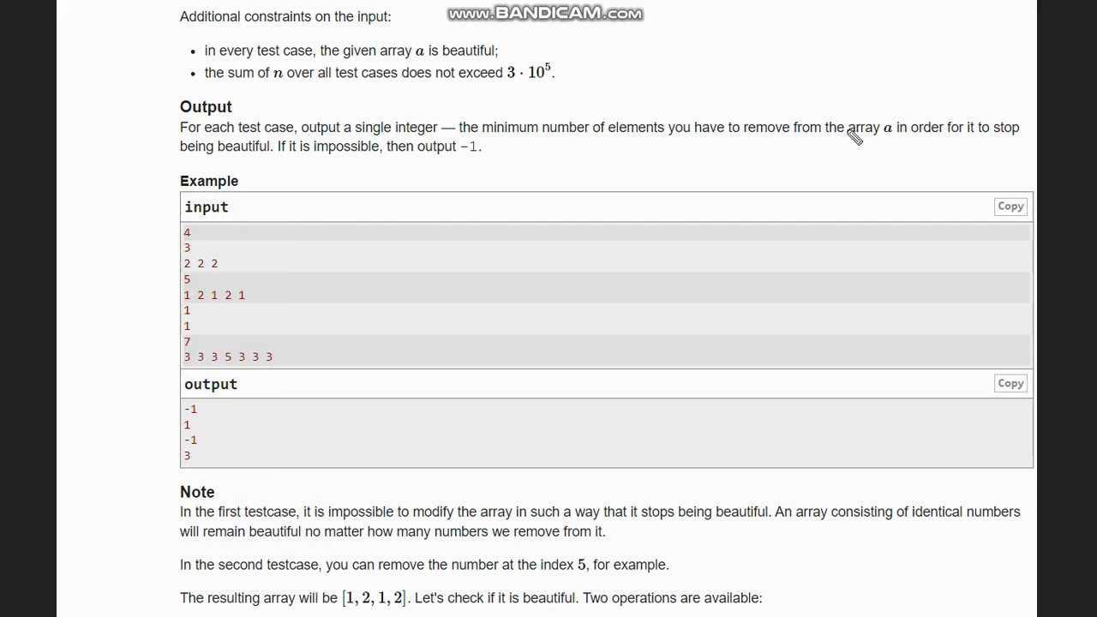
mouse_move(239, 334)
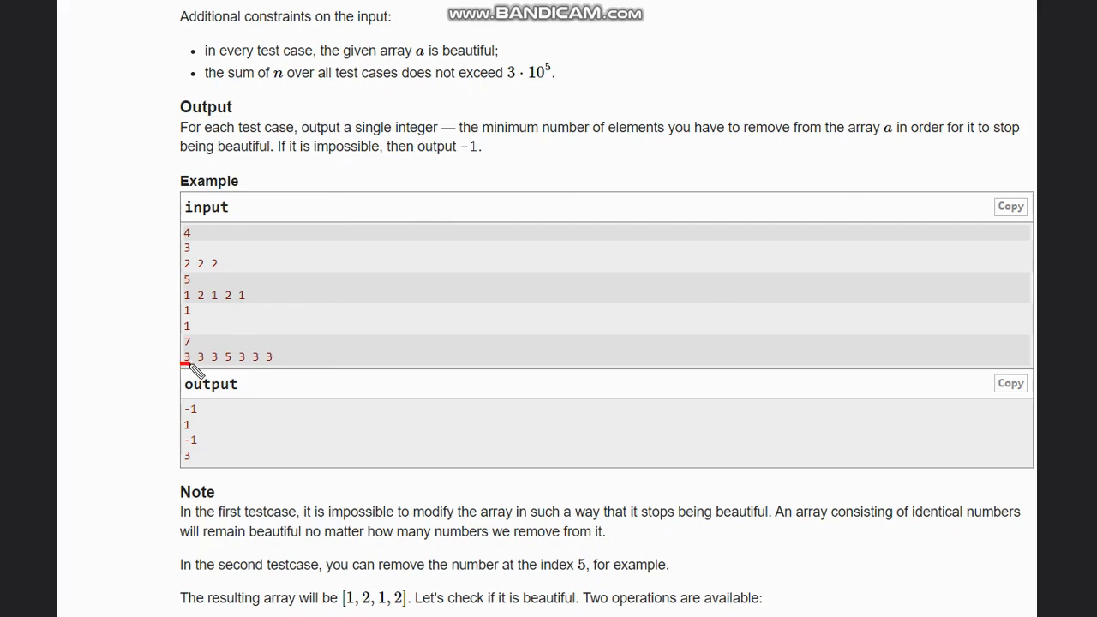
mouse_move(210, 380)
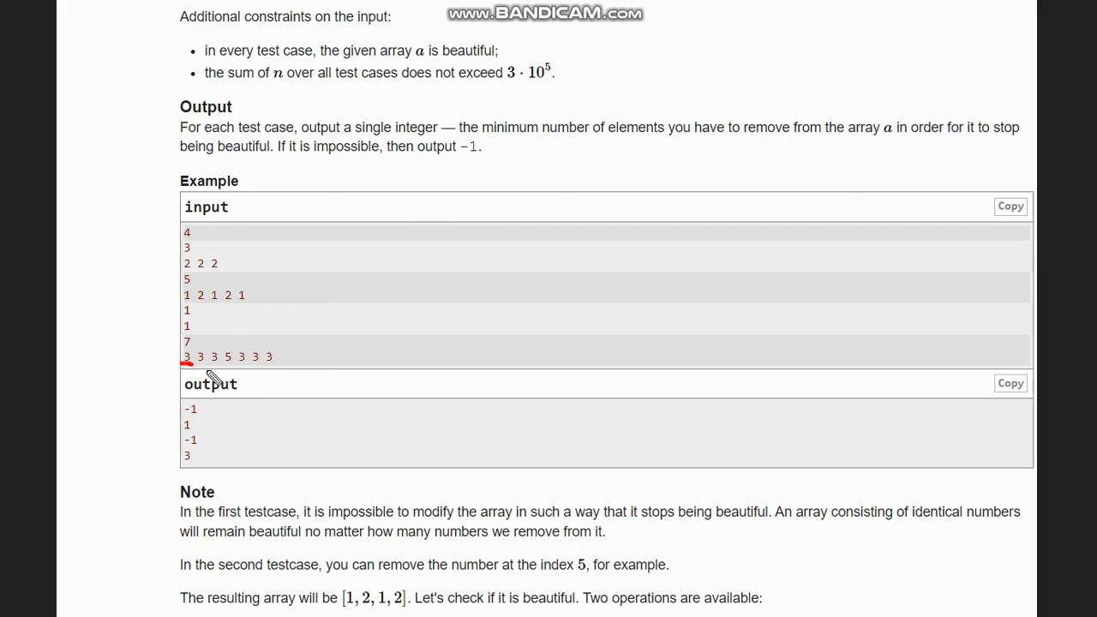
mouse_move(188, 368)
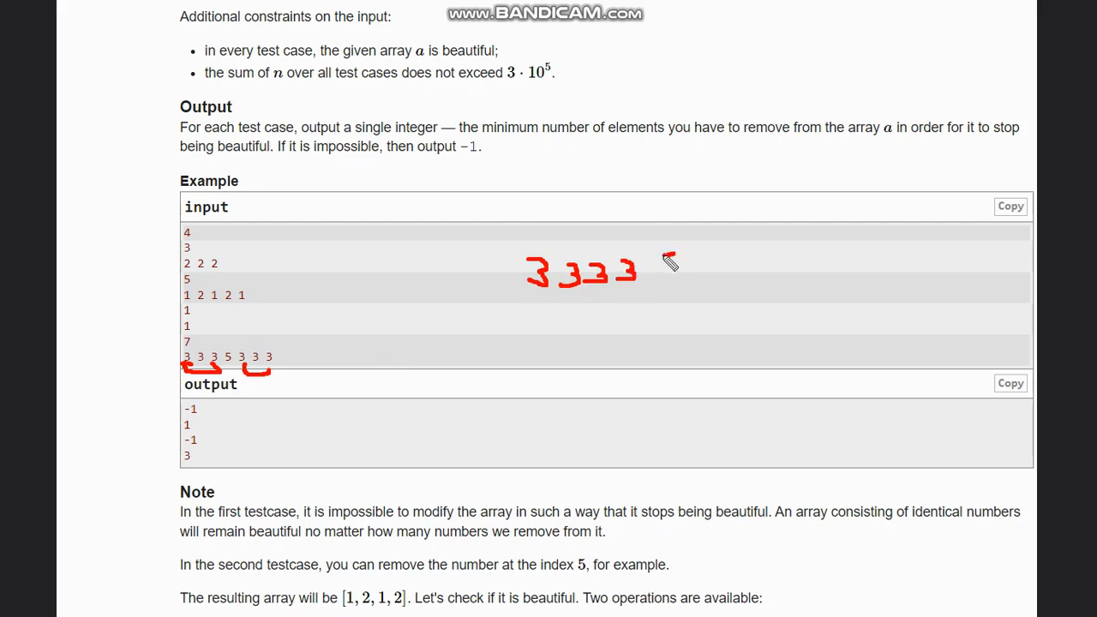
drag(671, 261, 703, 270)
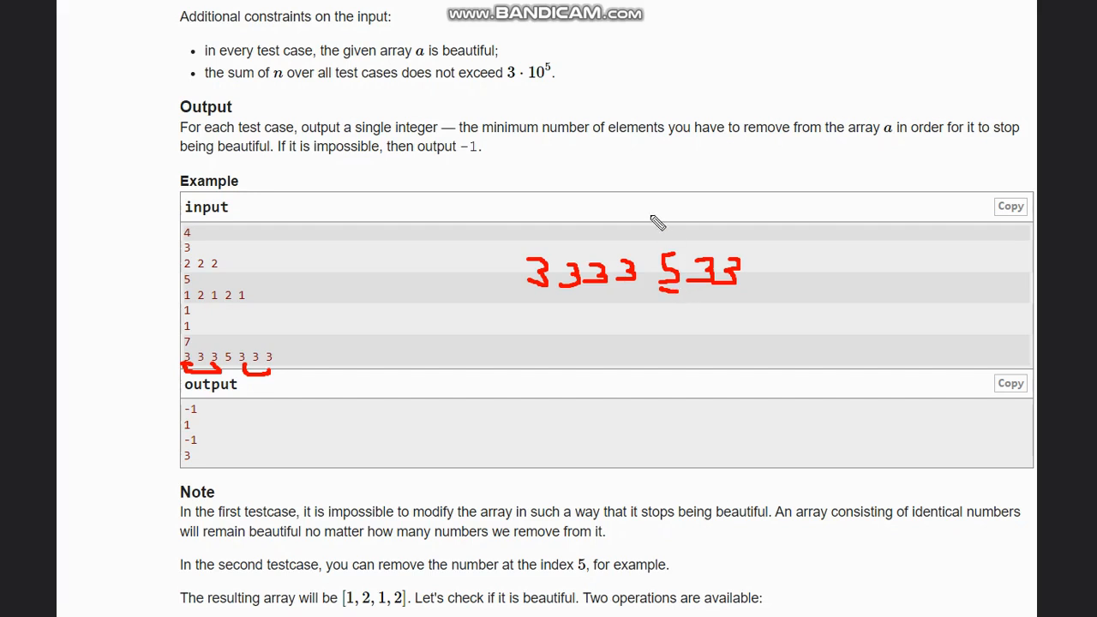
mouse_move(680, 244)
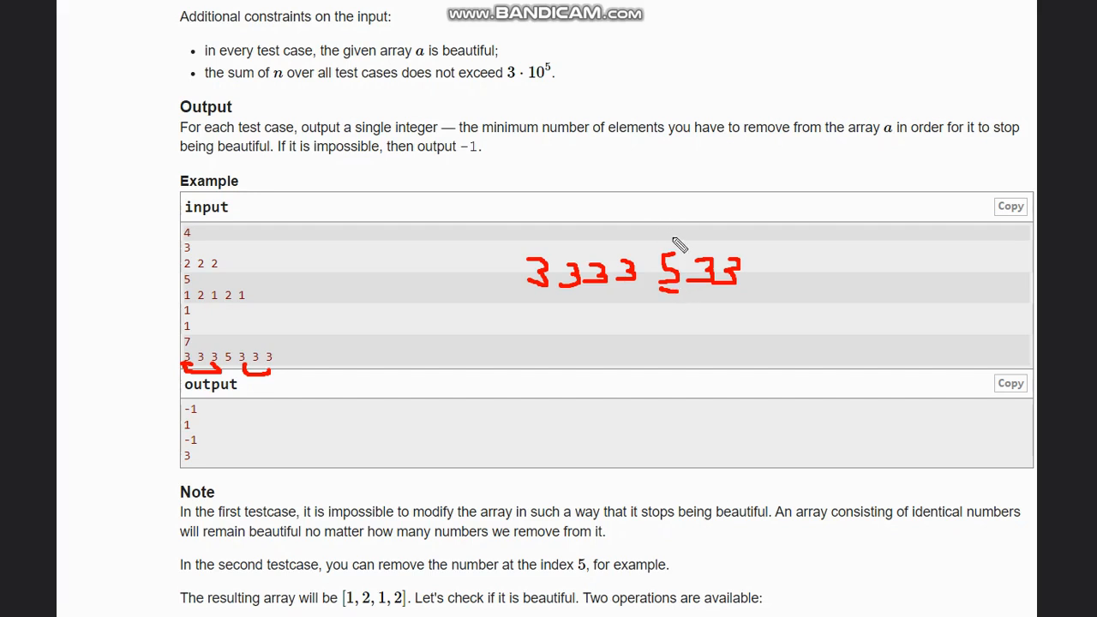
mouse_move(705, 312)
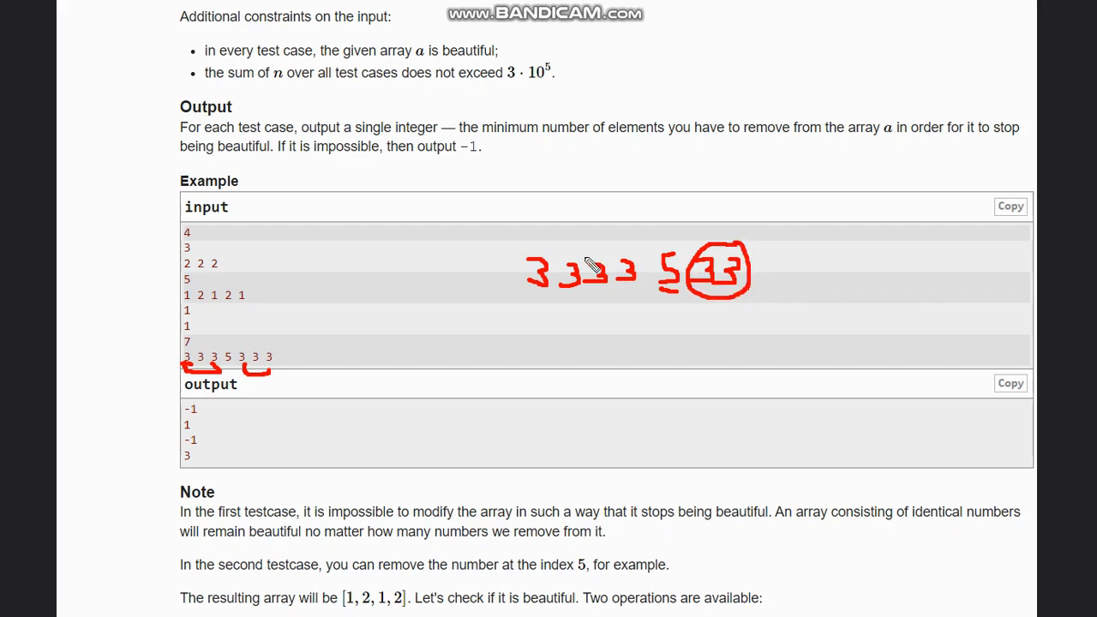
drag(591, 248, 515, 309)
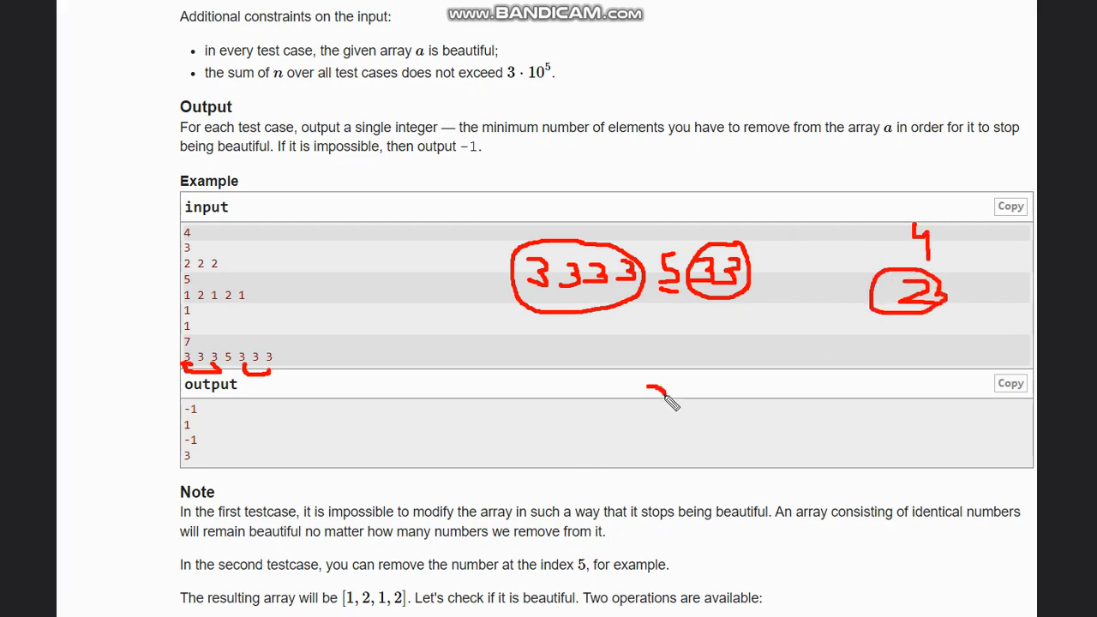
drag(652, 390, 703, 411)
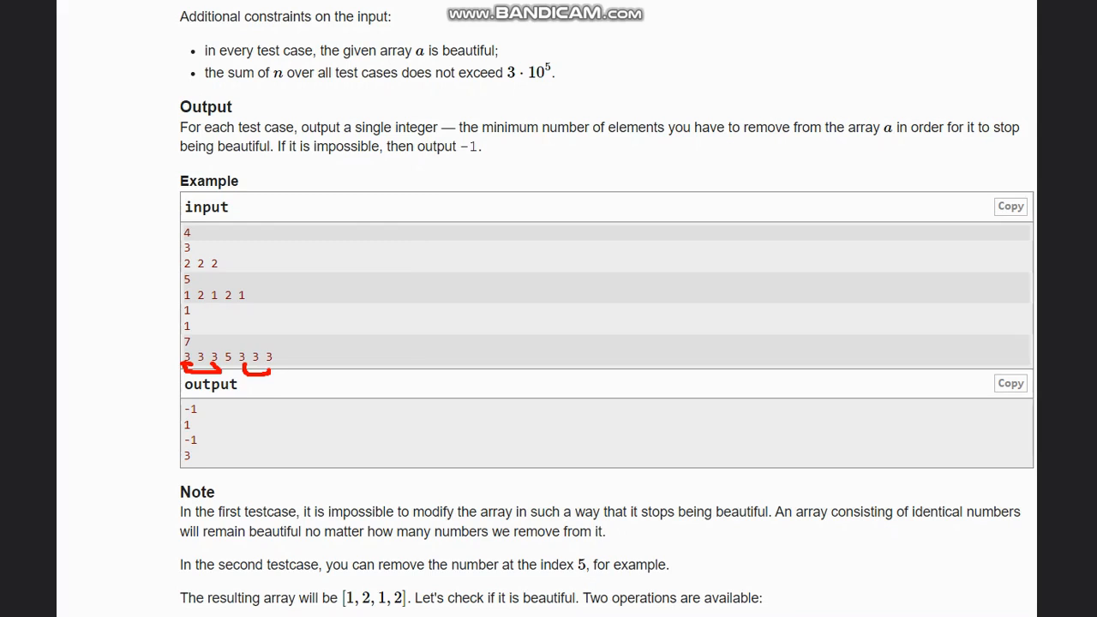
mouse_move(693, 177)
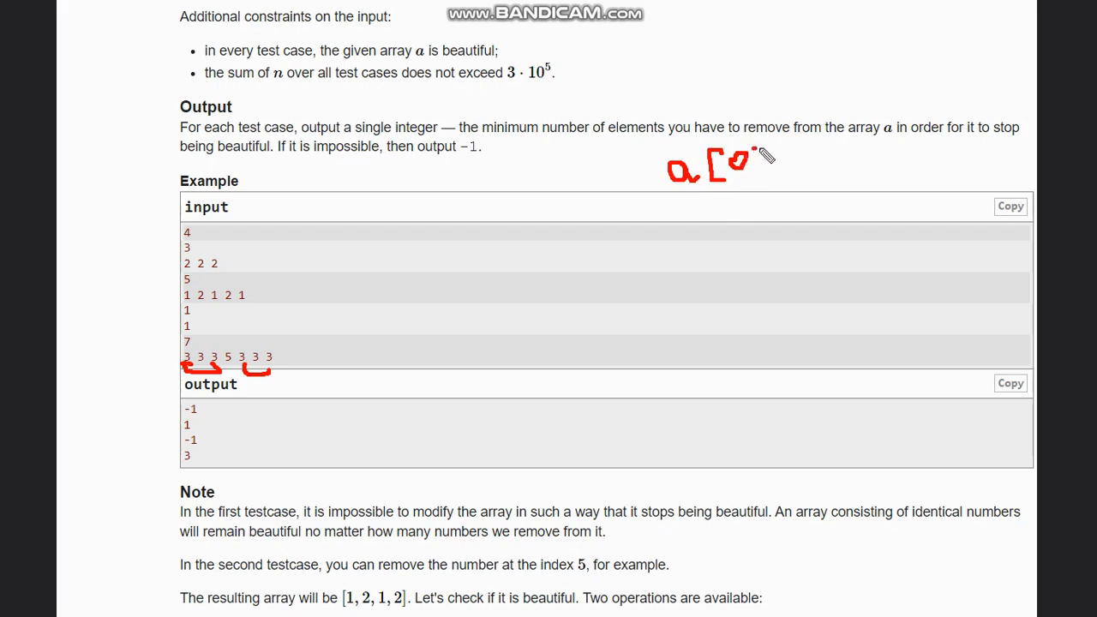
Handwrite a[0] = and the sequence 1 2 3 beside the sample input
drag(759, 155, 759, 193)
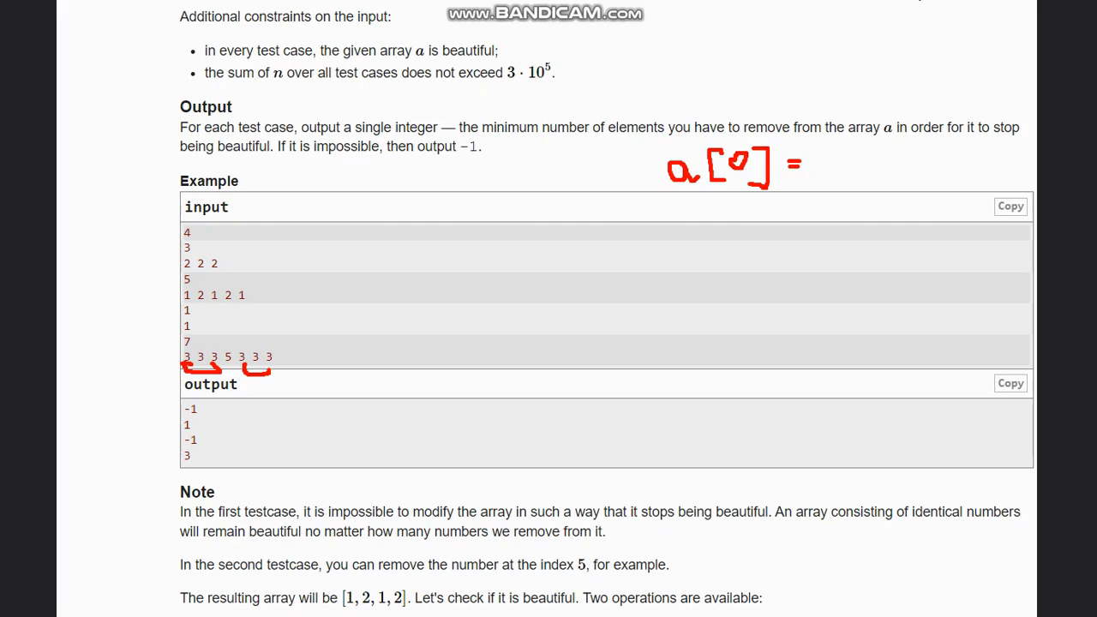
mouse_move(838, 84)
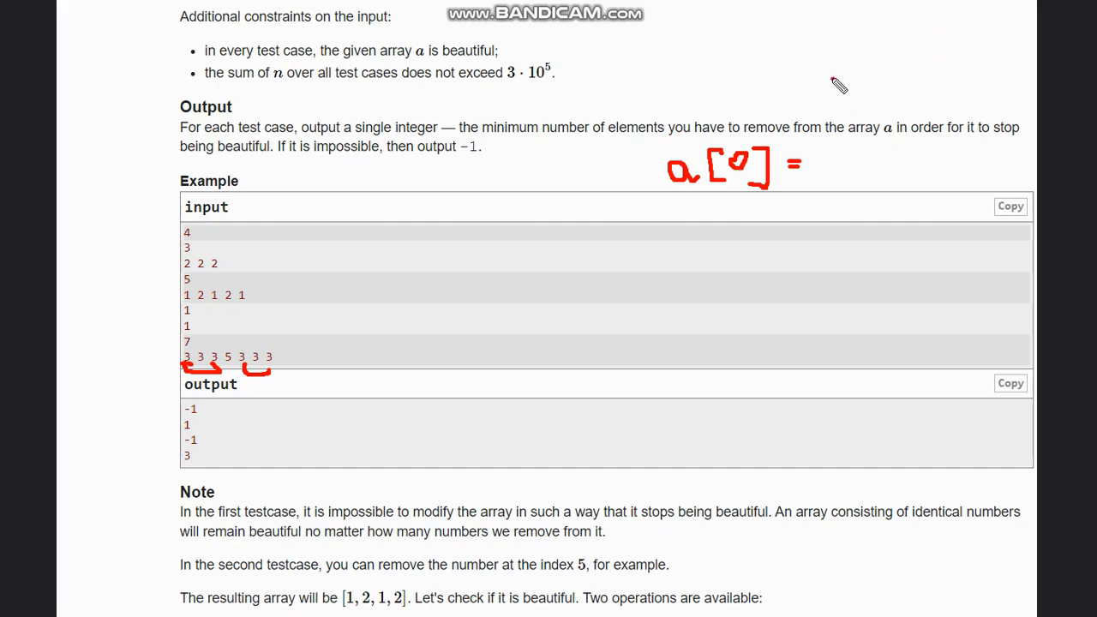
drag(836, 81, 832, 102)
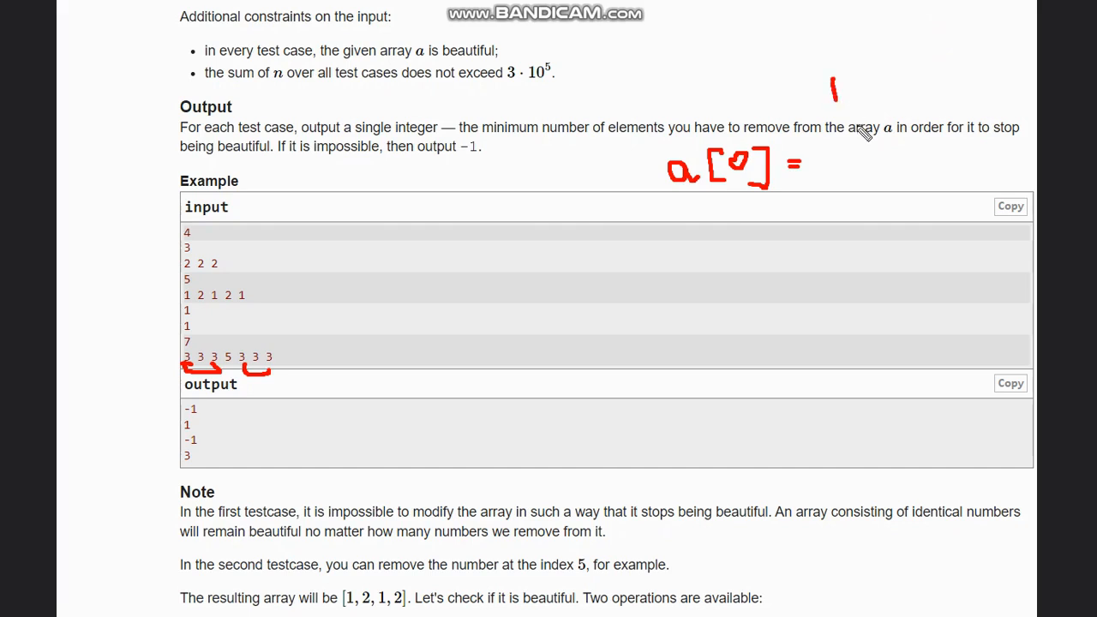
mouse_move(879, 86)
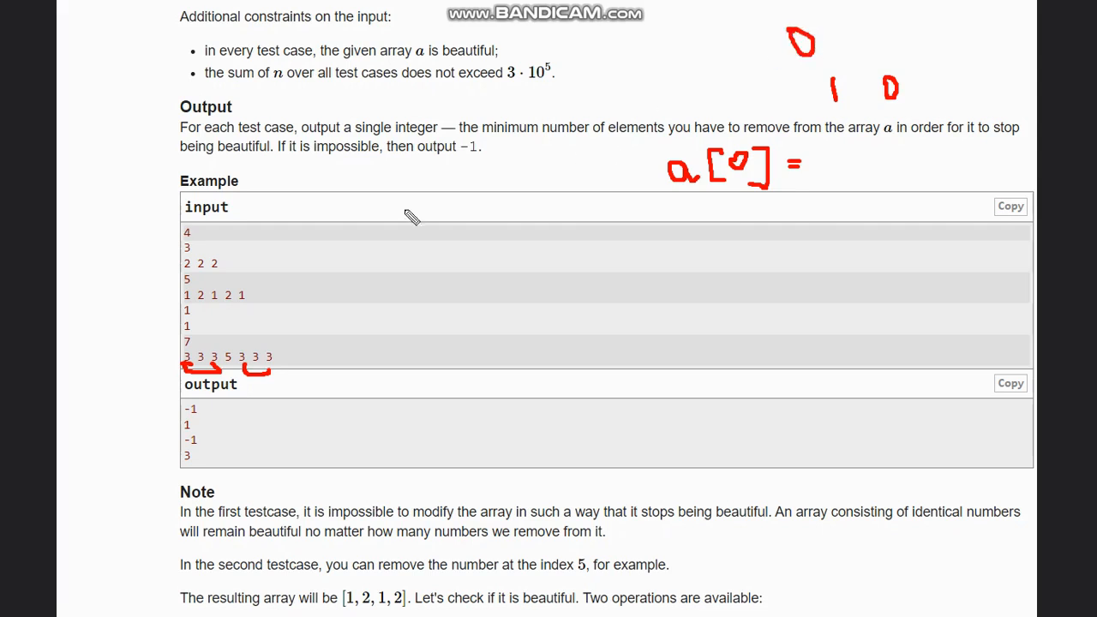
mouse_move(193, 311)
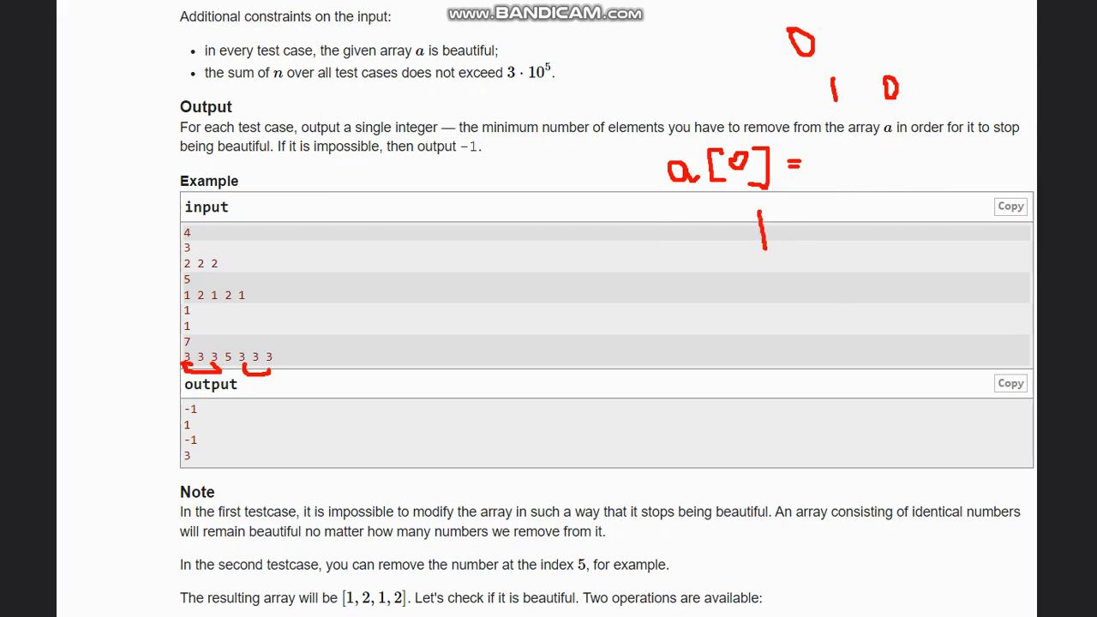
mouse_move(716, 221)
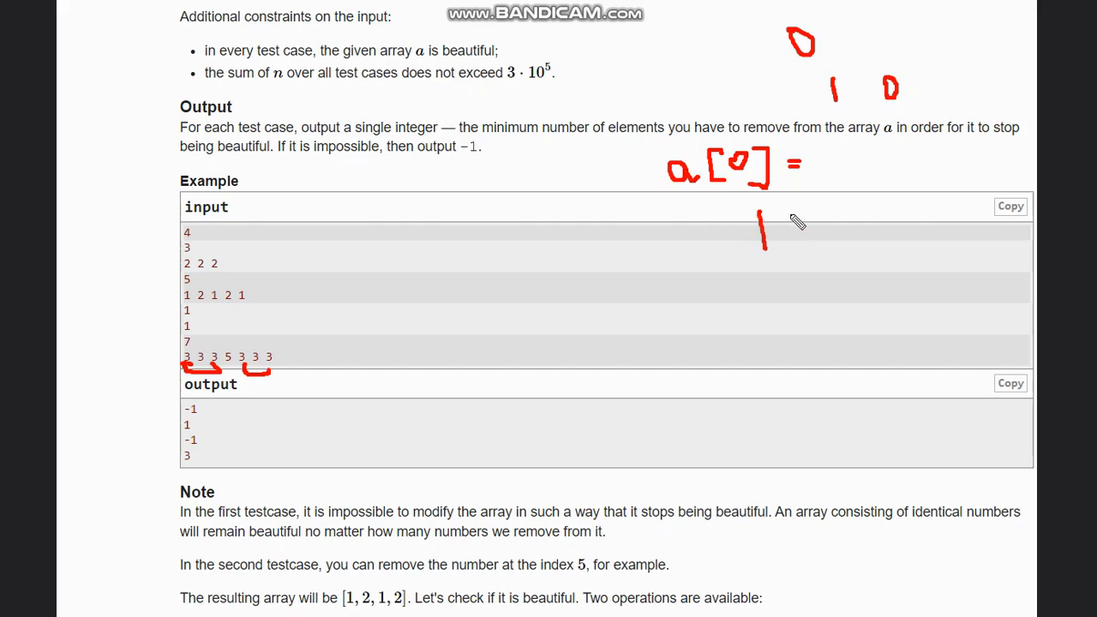
drag(806, 215, 823, 253)
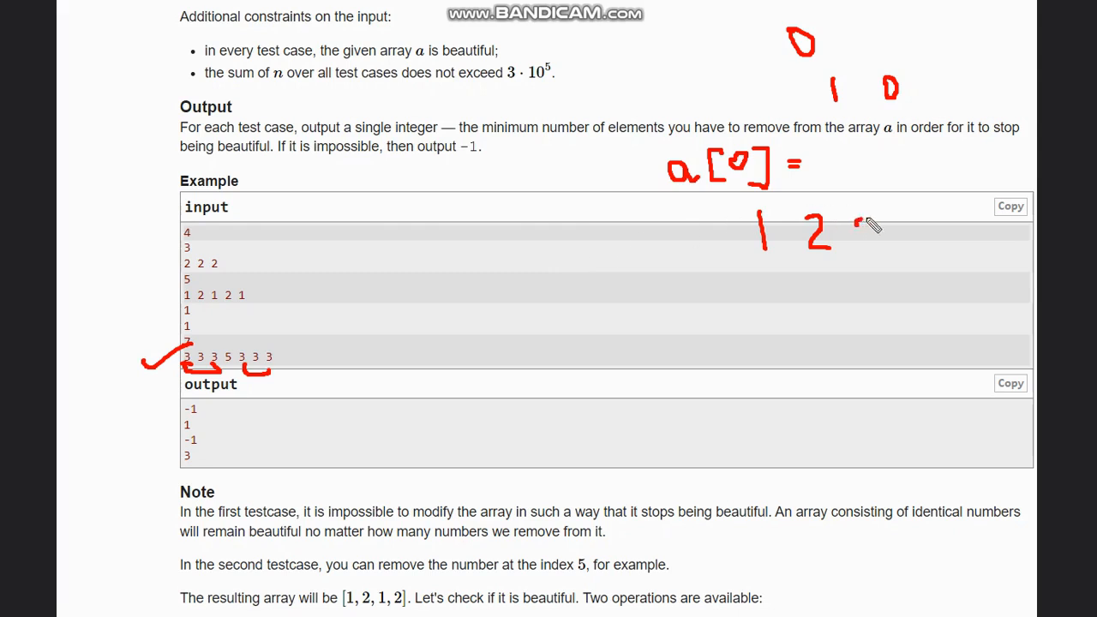
drag(866, 223, 875, 253)
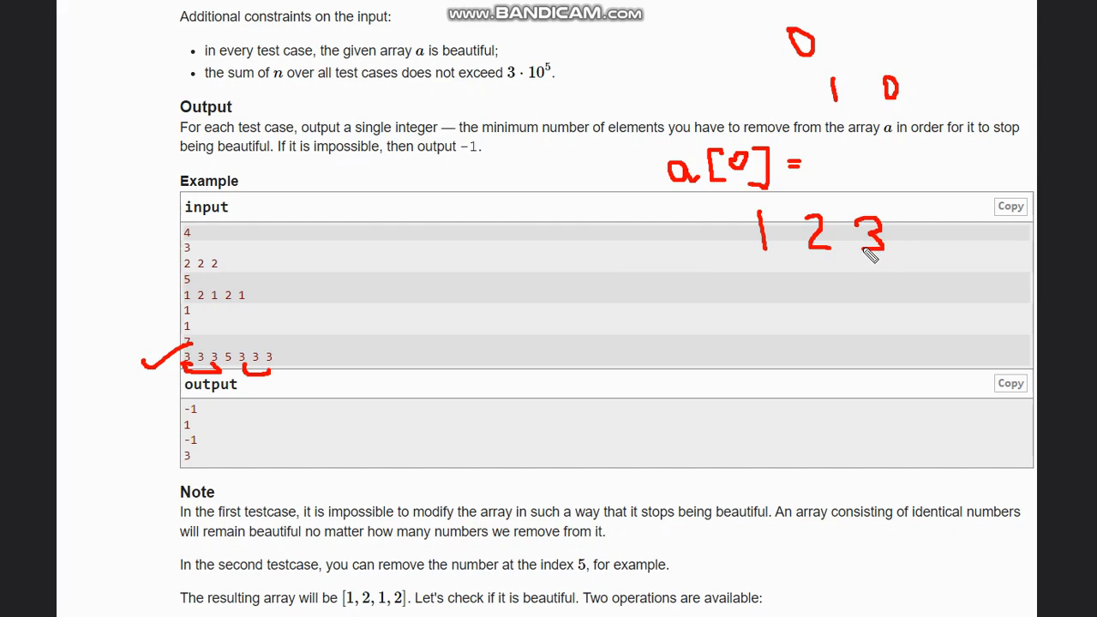
mouse_move(814, 141)
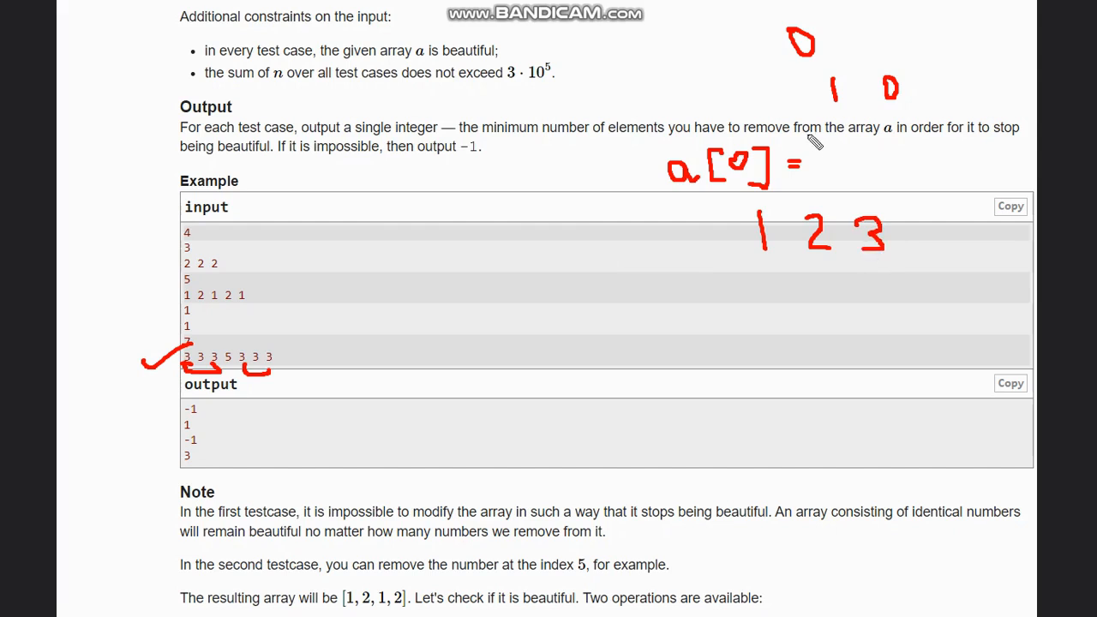
mouse_move(828, 240)
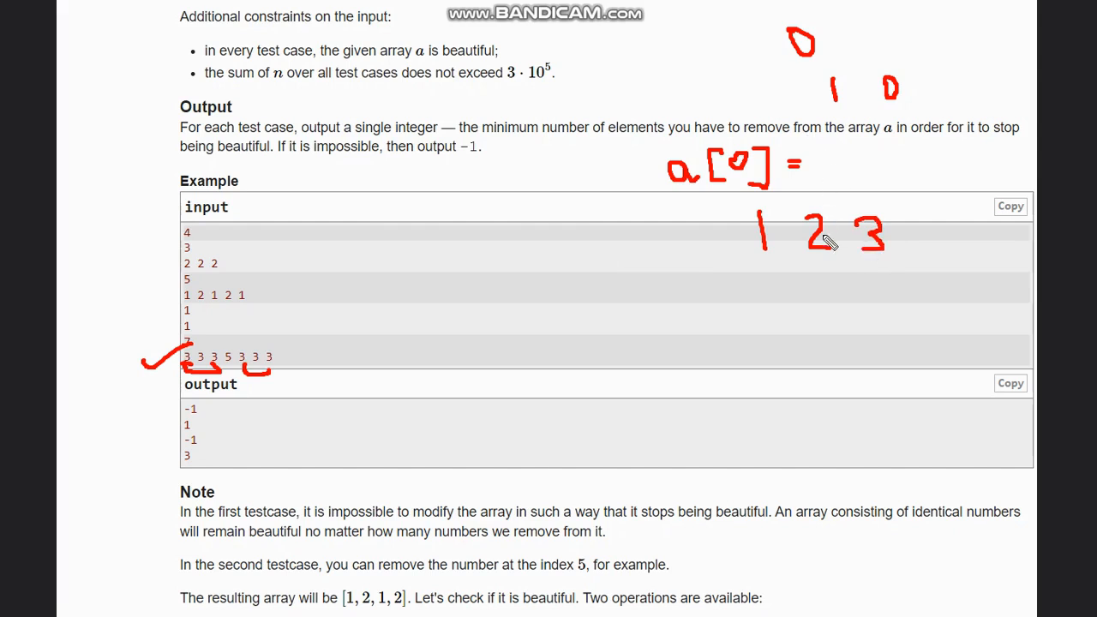
mouse_move(798, 312)
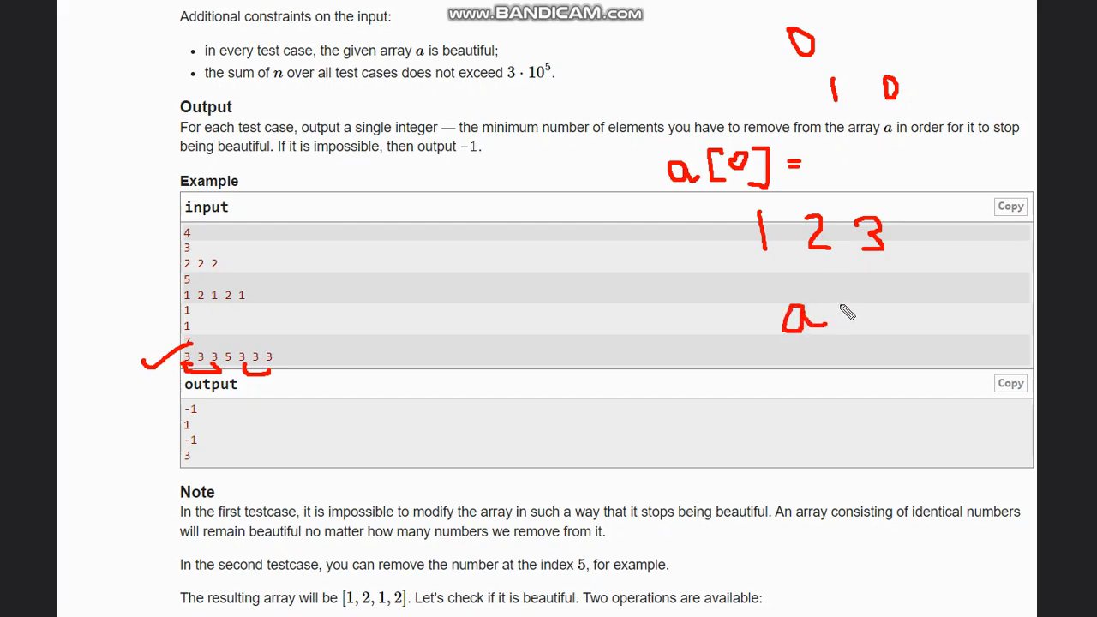
Add a = n, a = 3 and 0 to the handwritten working beside the example
drag(827, 313, 862, 316)
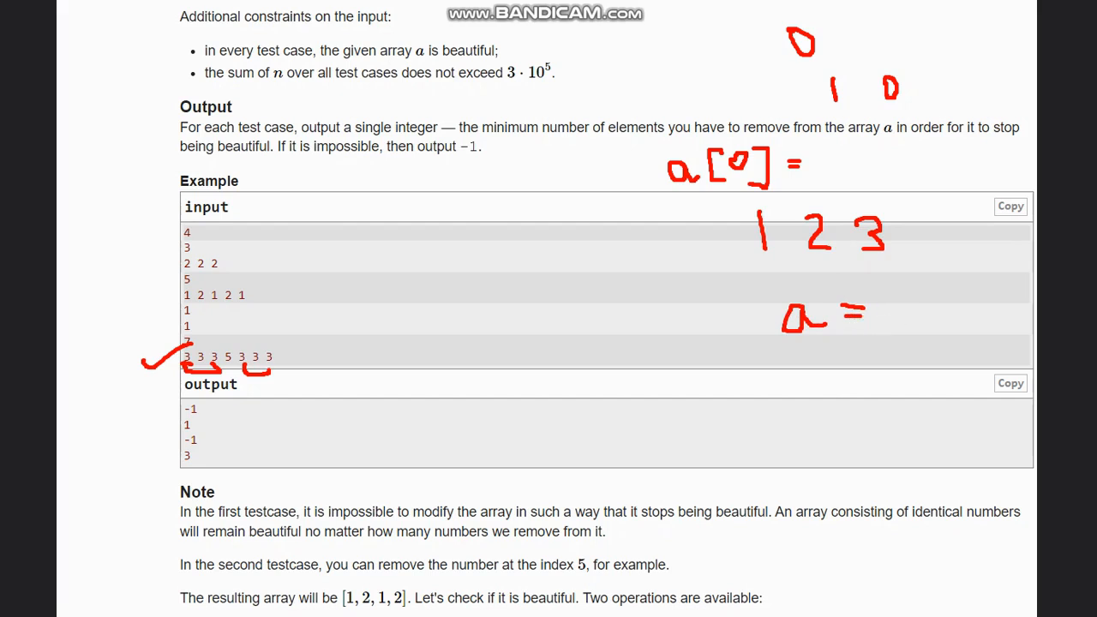
mouse_move(896, 219)
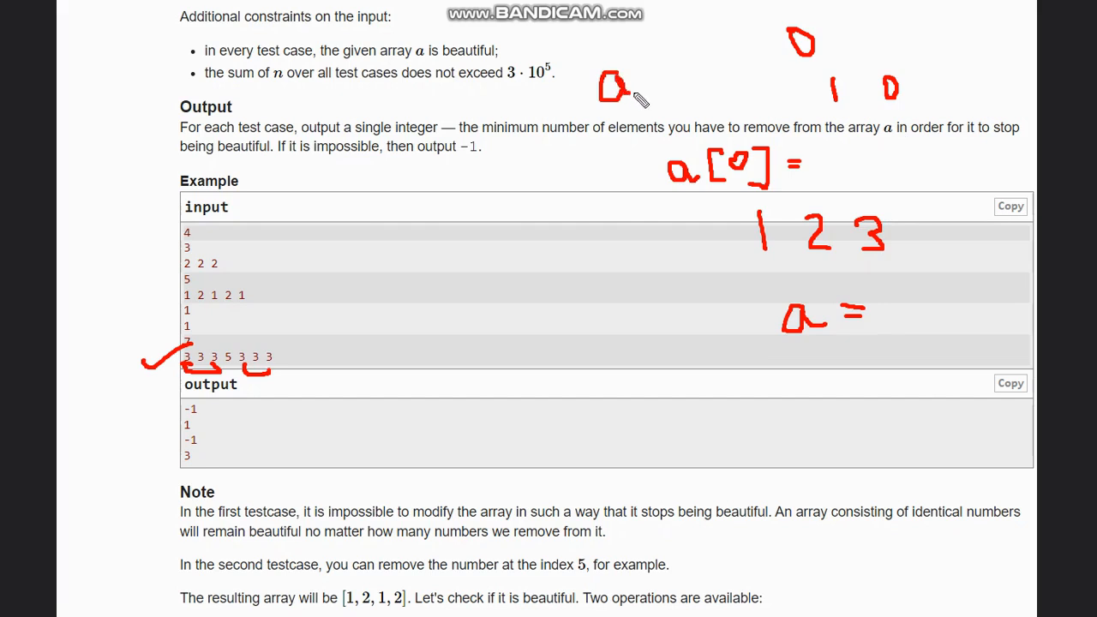
drag(639, 86, 695, 78)
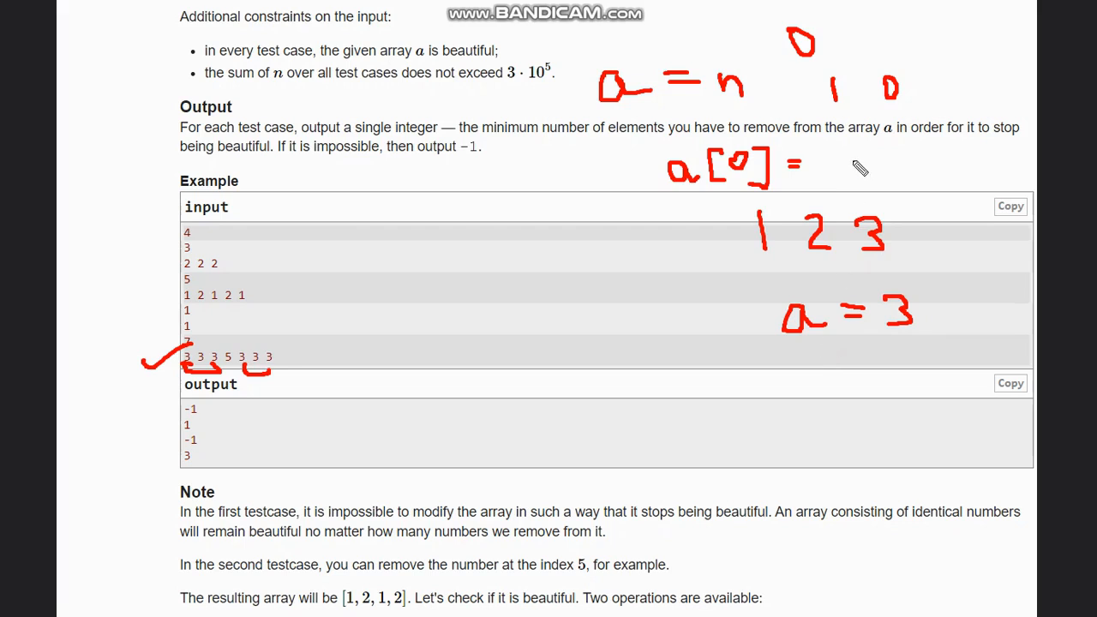
mouse_move(811, 370)
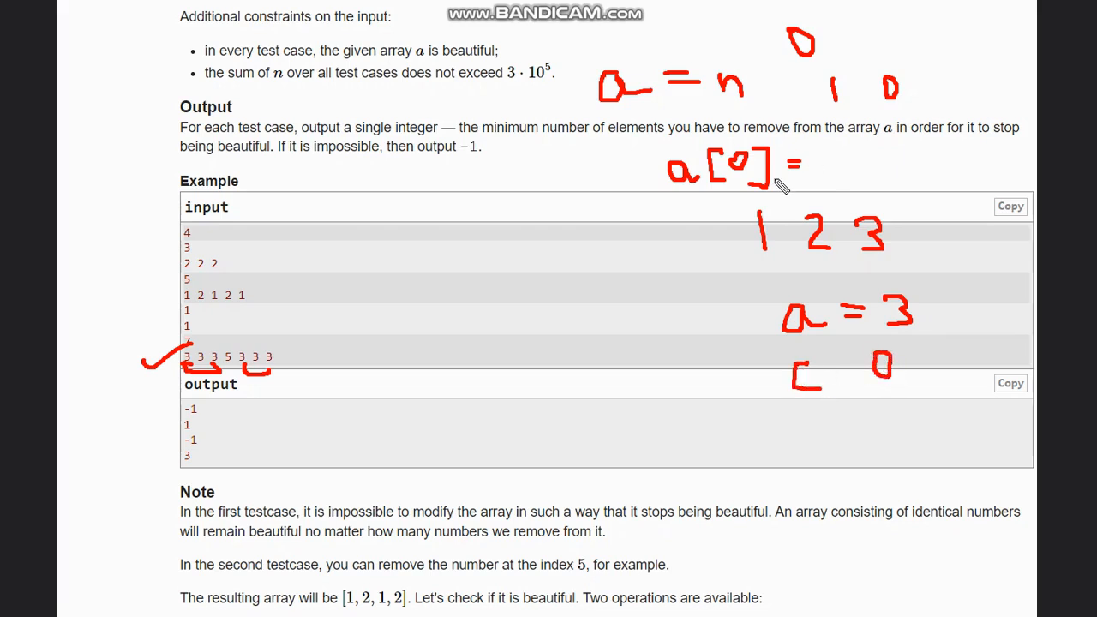
drag(725, 205, 922, 257)
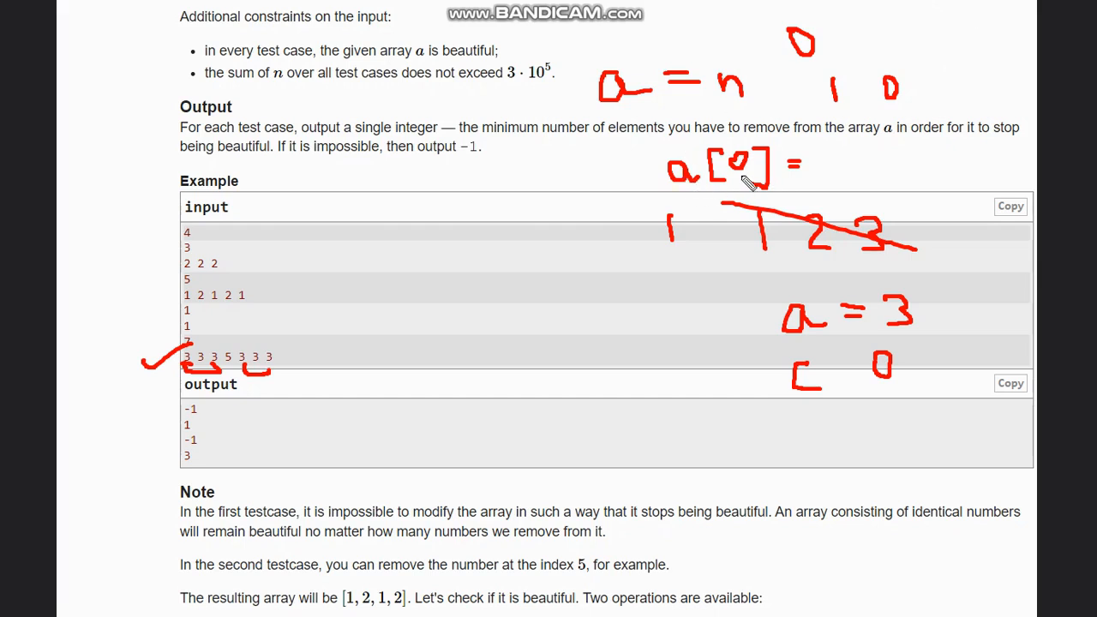
mouse_move(817, 174)
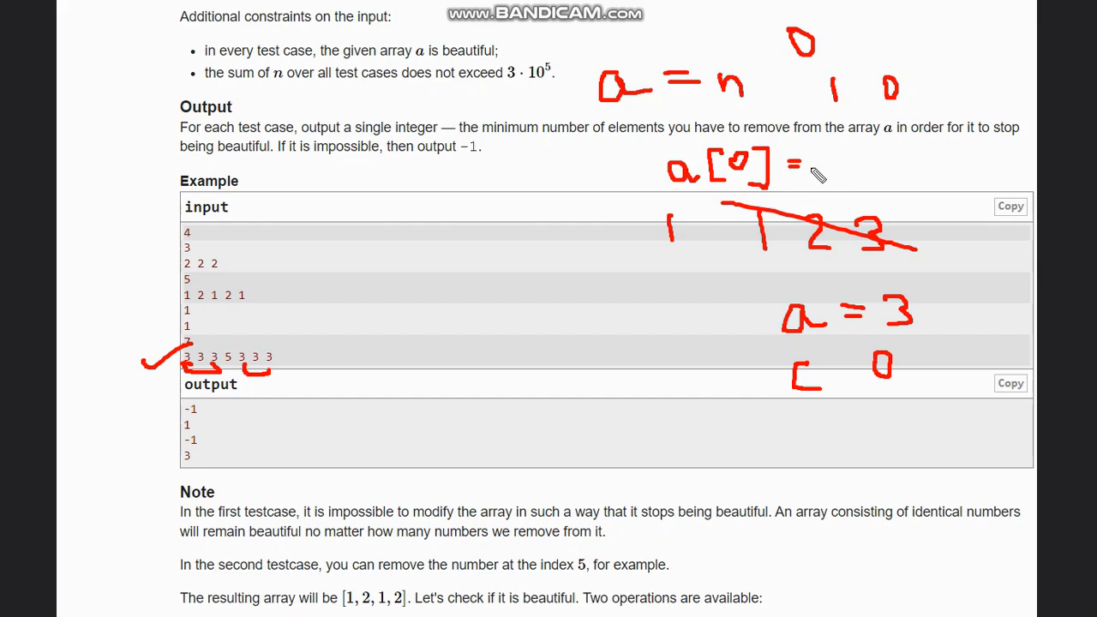
mouse_move(677, 221)
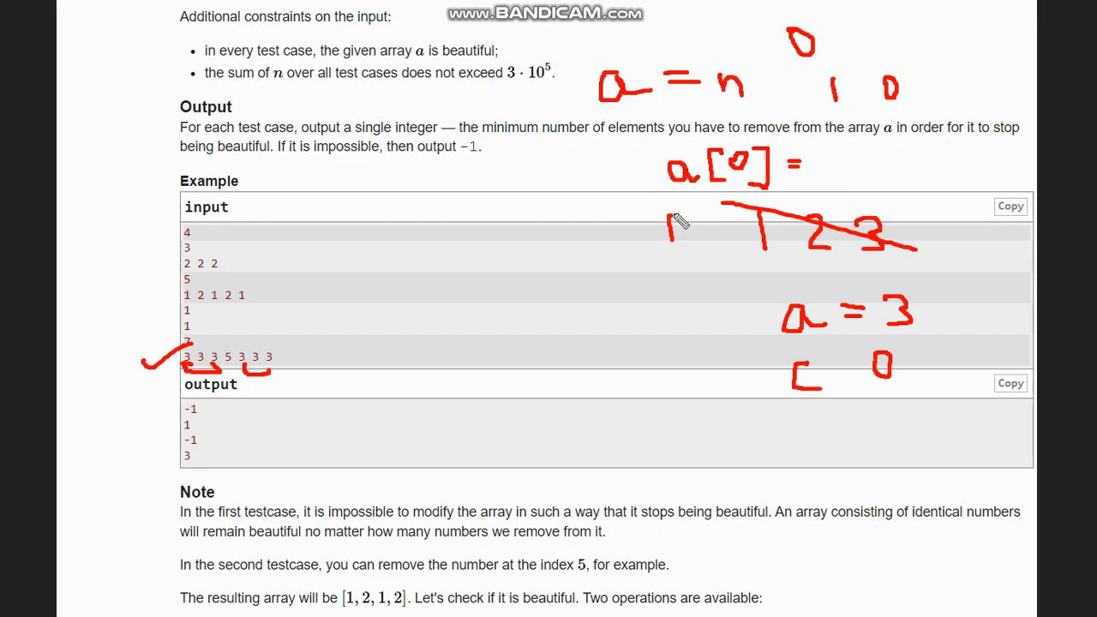
drag(673, 219, 694, 244)
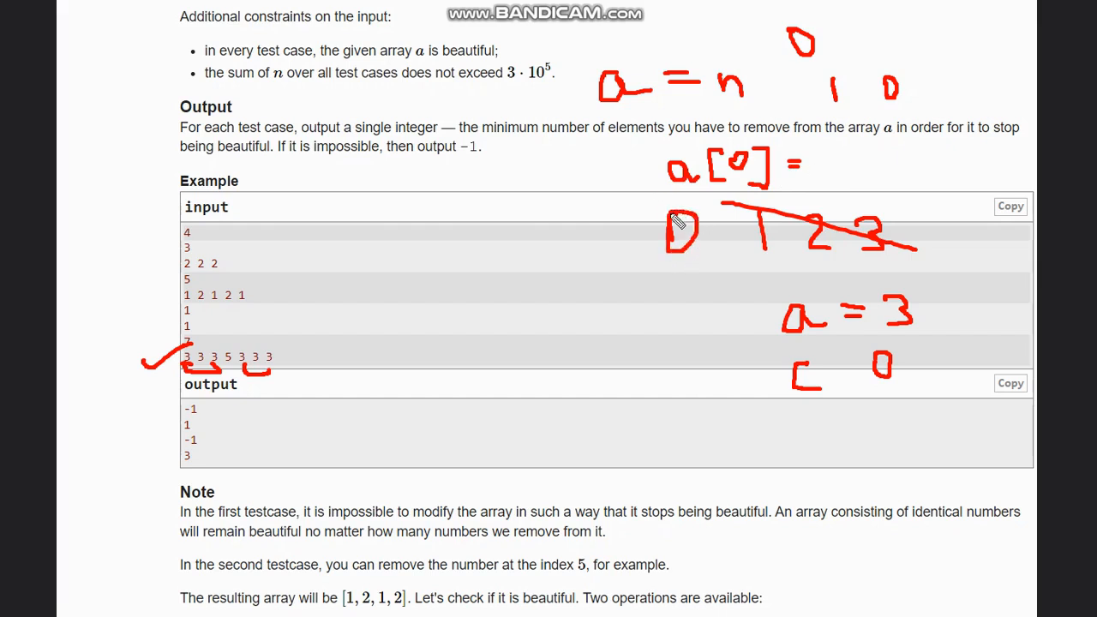
mouse_move(731, 165)
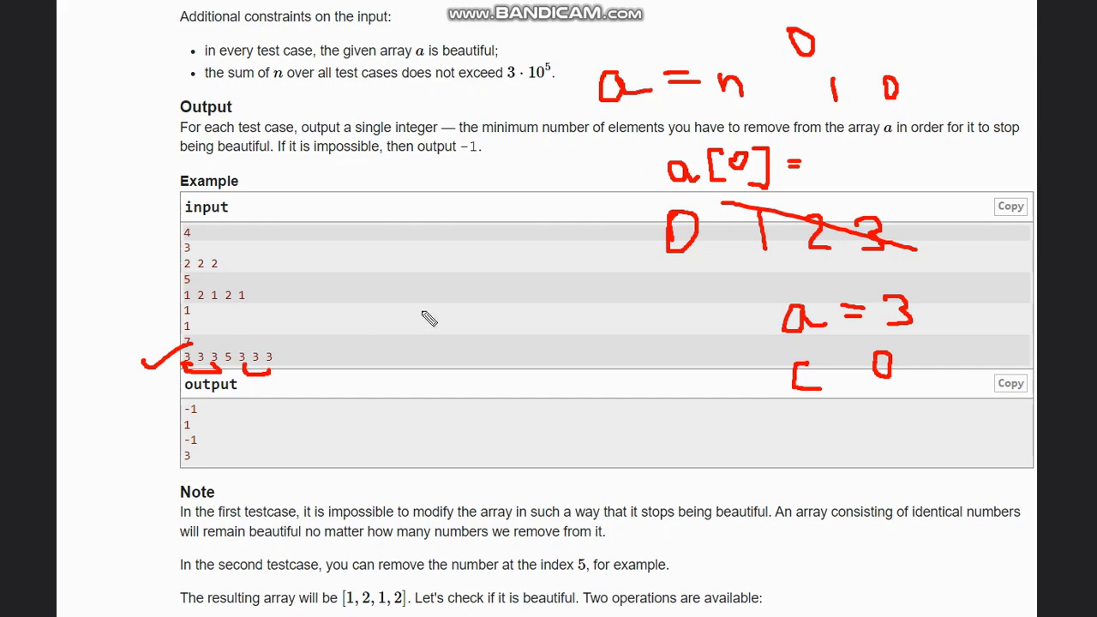
mouse_move(933, 338)
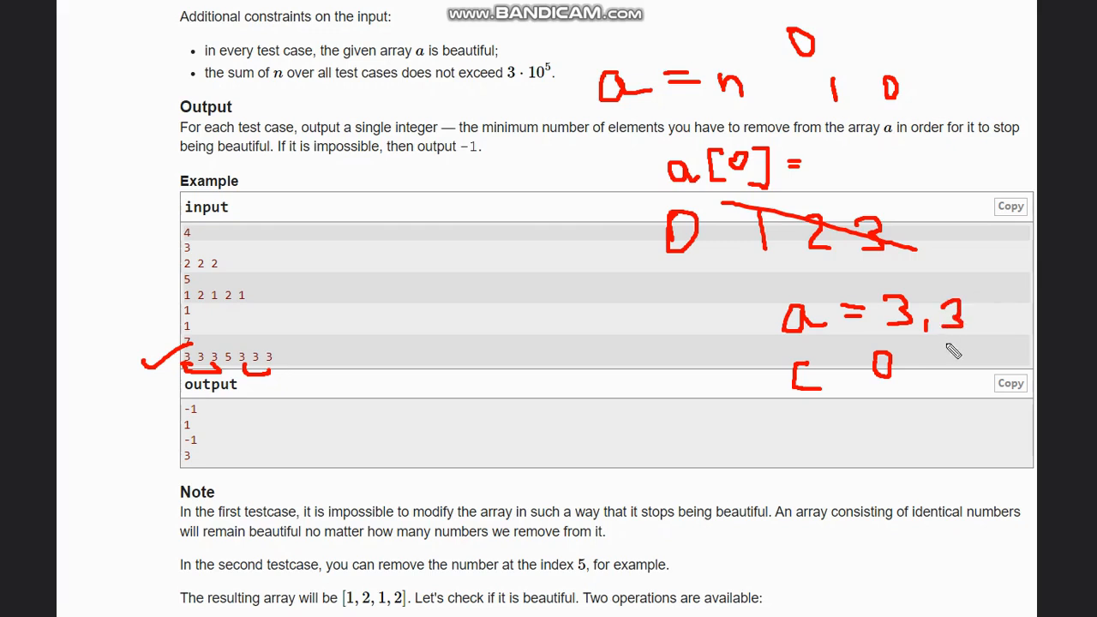
mouse_move(937, 365)
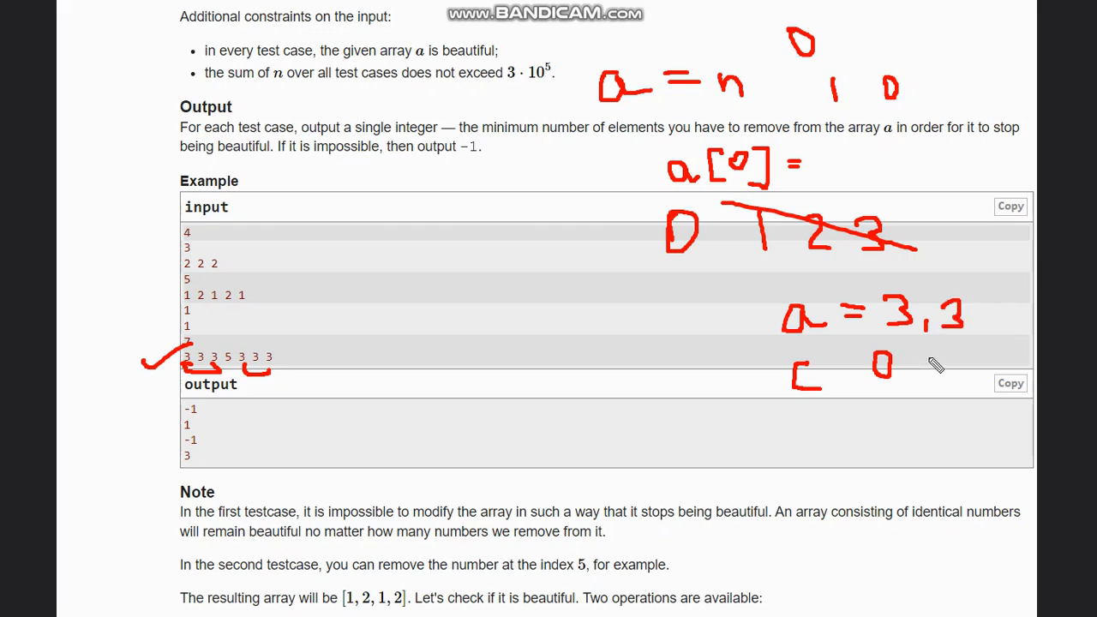
drag(934, 351, 943, 377)
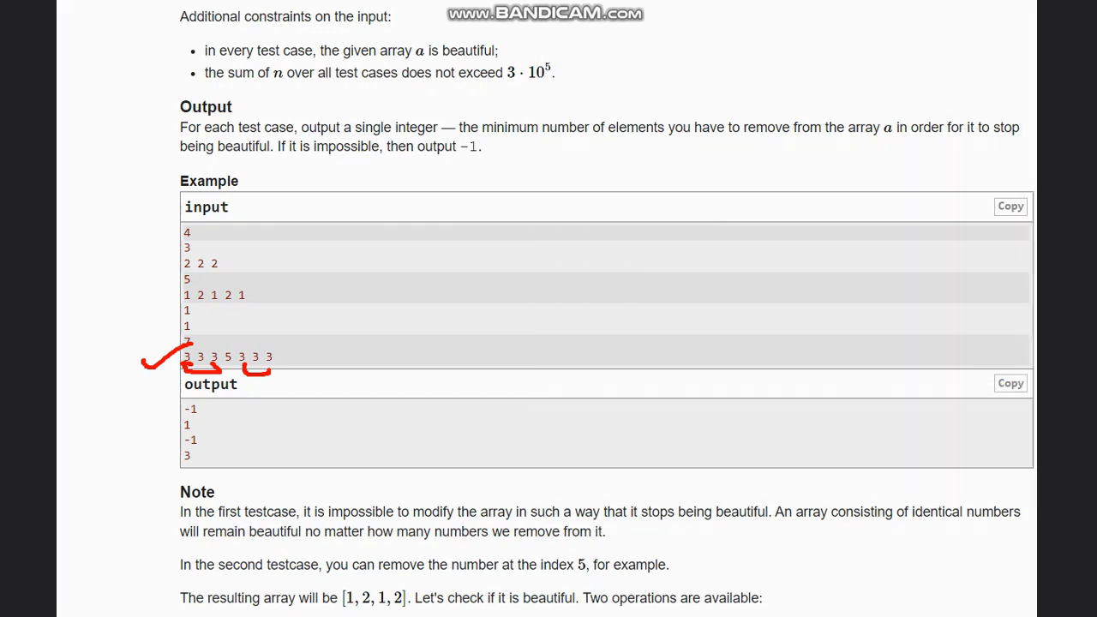
mouse_move(914, 6)
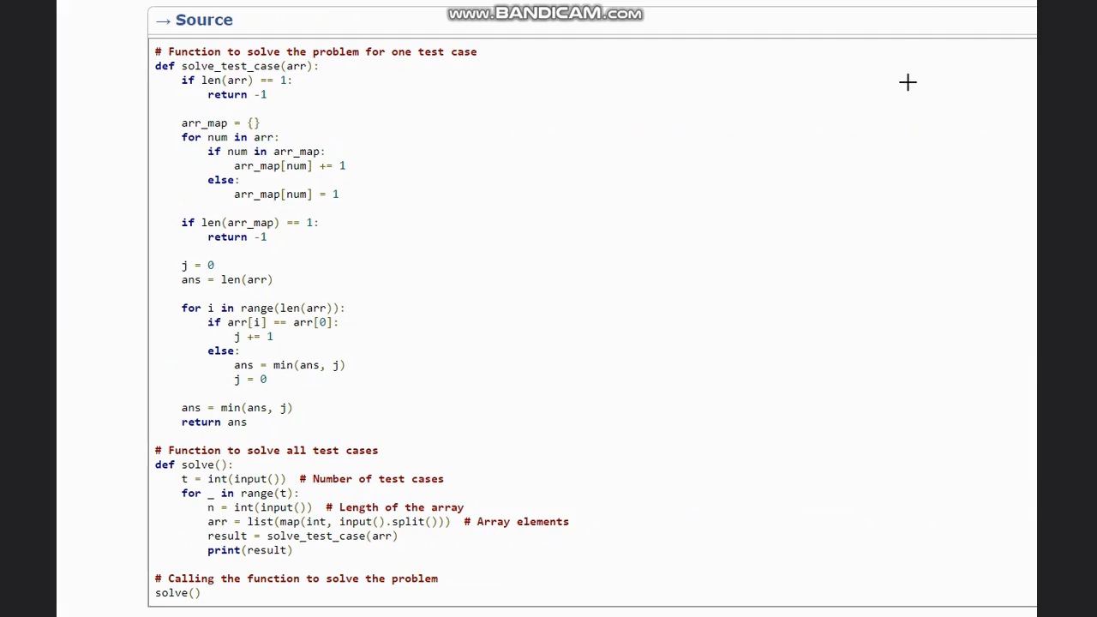
mouse_move(306, 200)
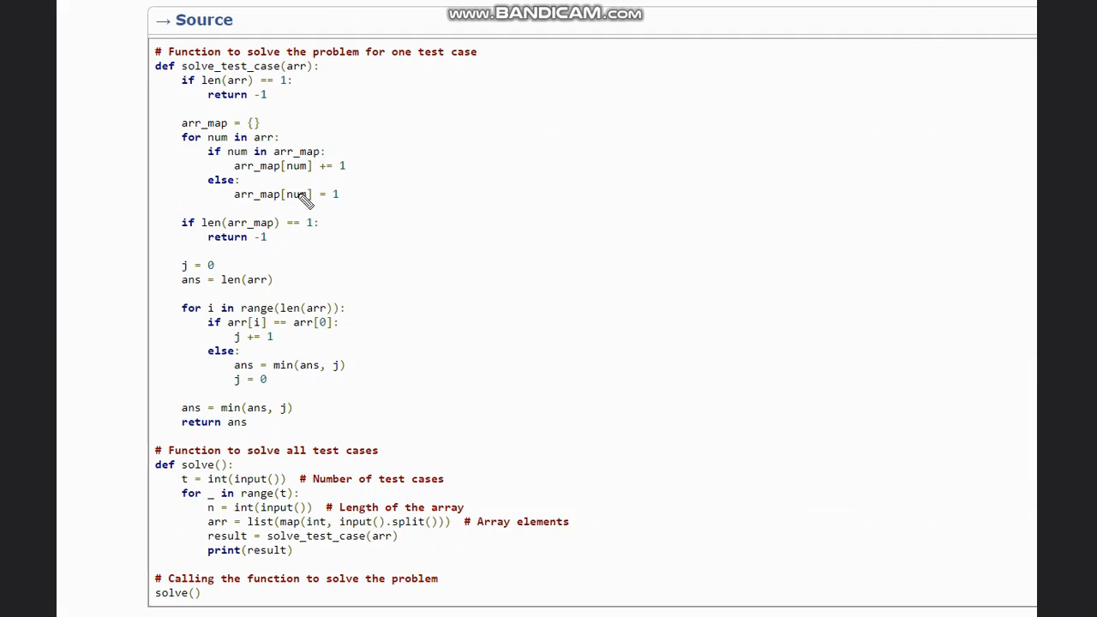
mouse_move(181, 126)
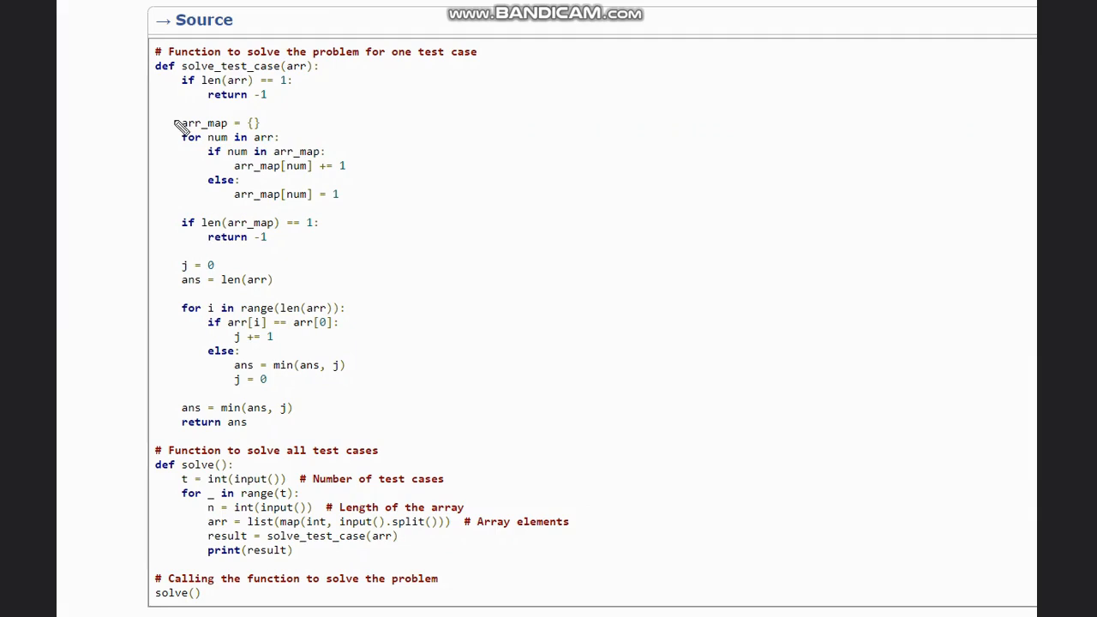
mouse_move(225, 171)
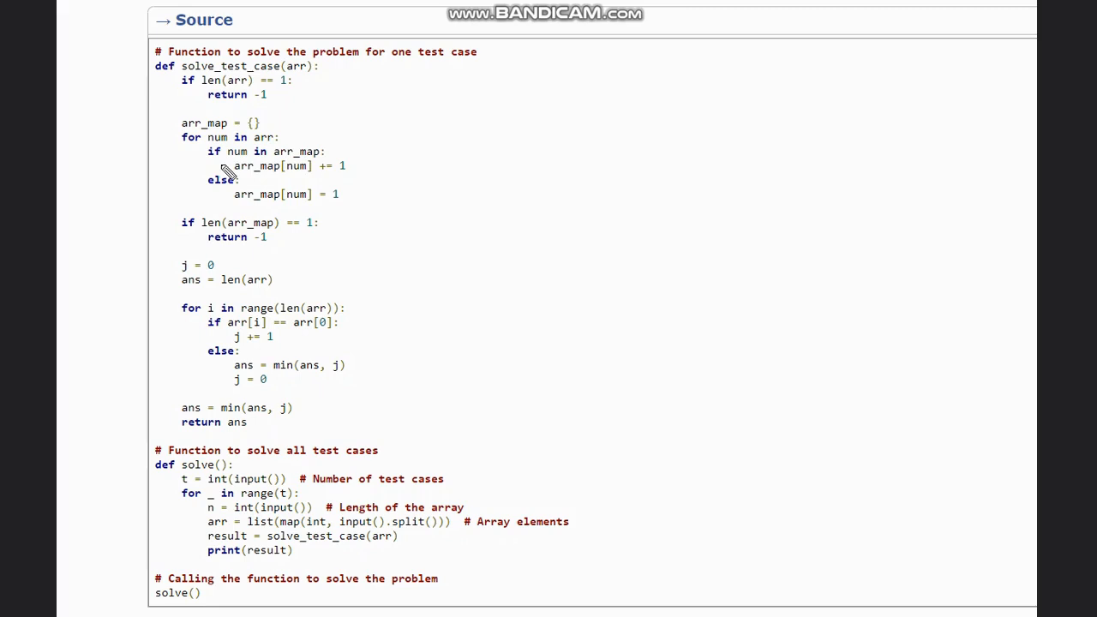
mouse_move(259, 210)
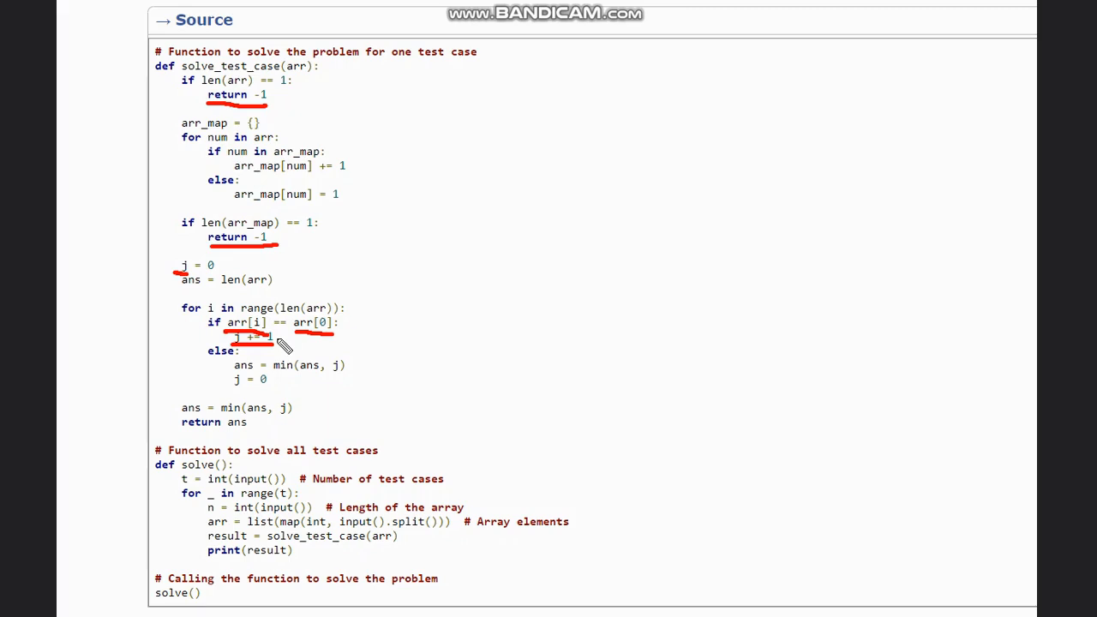
mouse_move(243, 369)
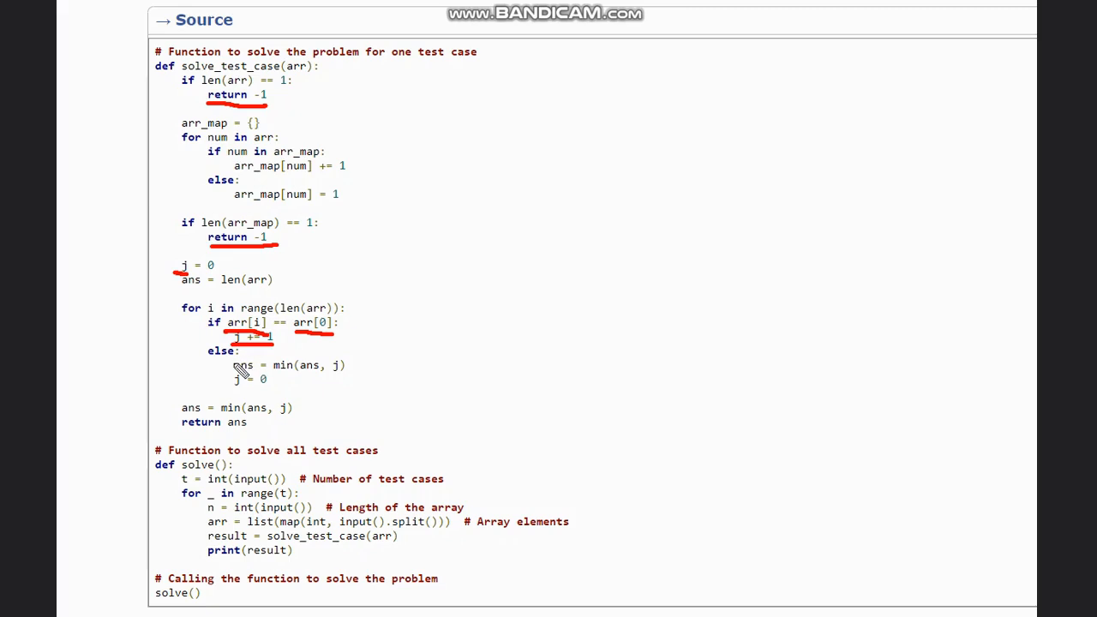
Underline ans = min(ans, j) and j = 0, and circle the arr[i] == arr[0] comparison
drag(234, 377, 295, 379)
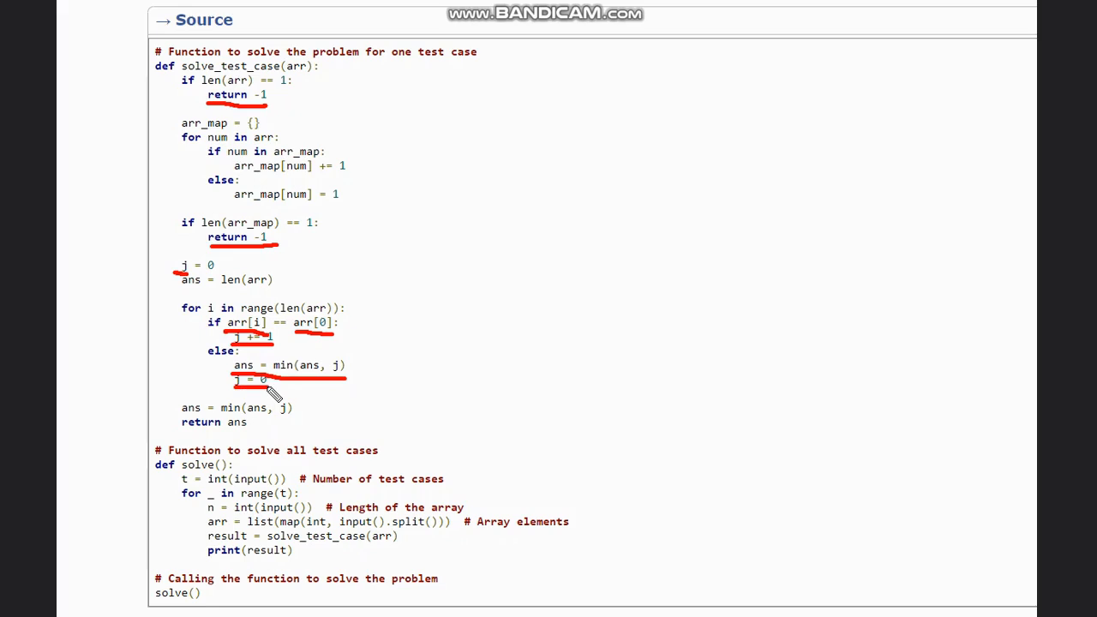
mouse_move(284, 401)
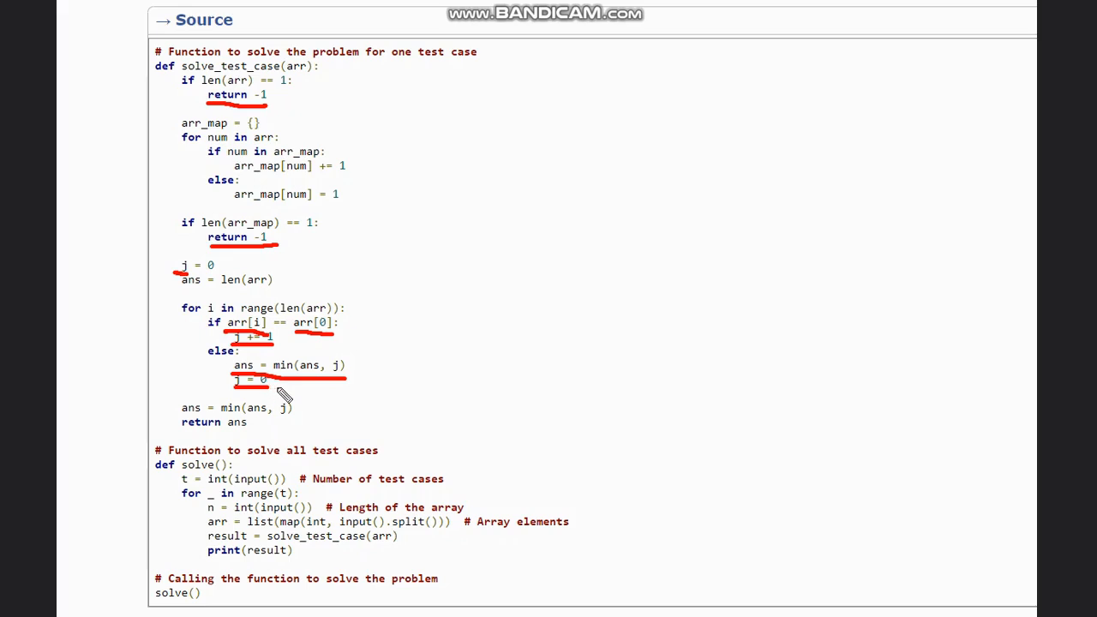
mouse_move(281, 384)
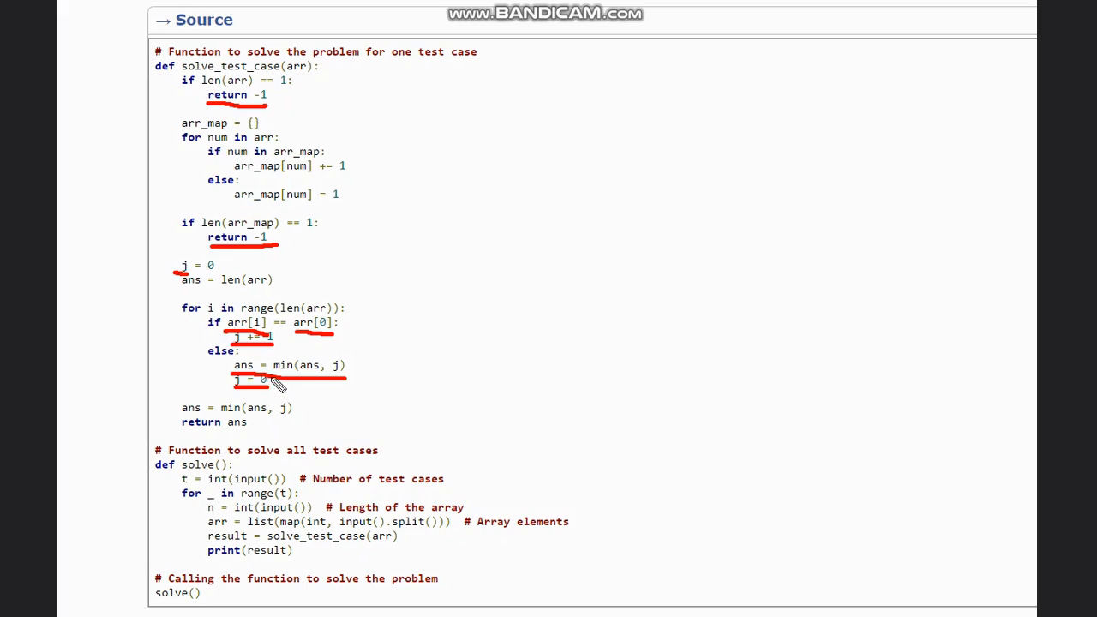
mouse_move(331, 330)
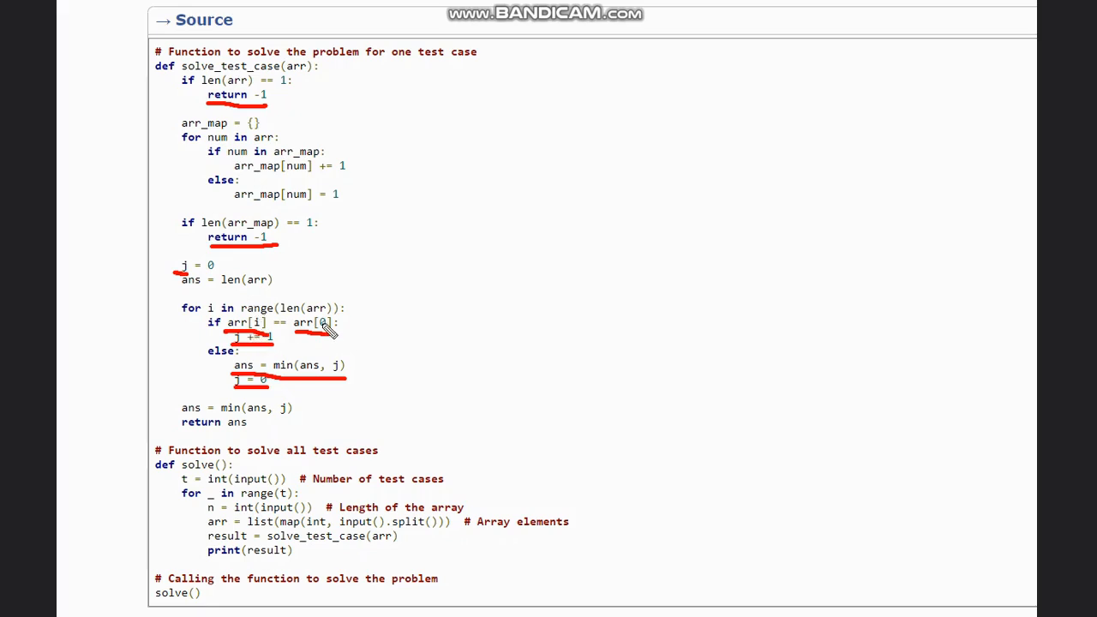
mouse_move(279, 360)
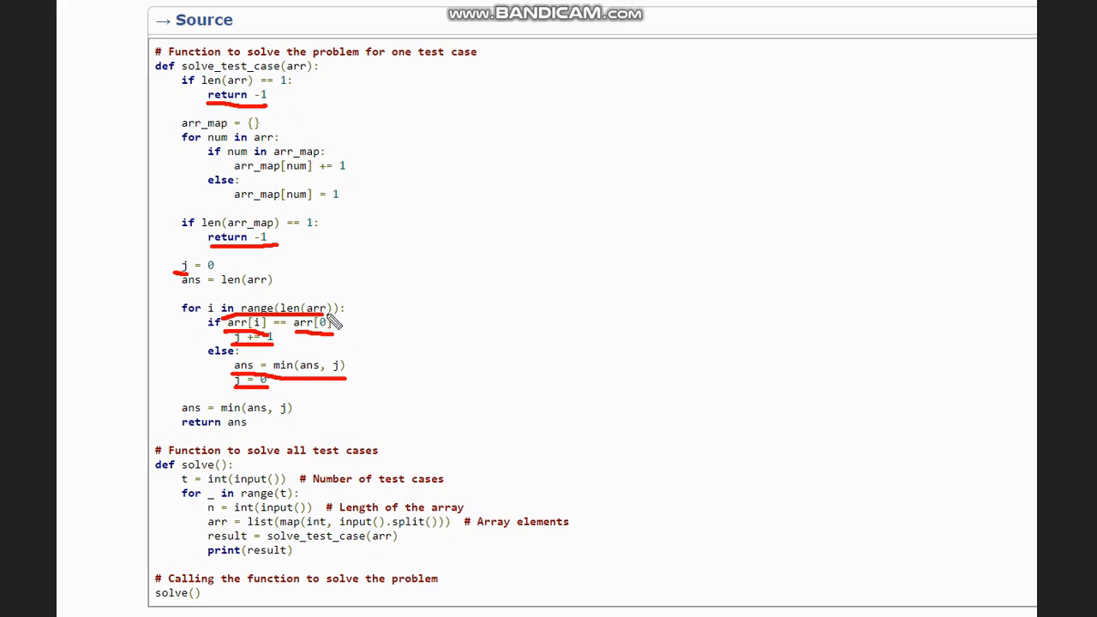
drag(224, 333, 347, 332)
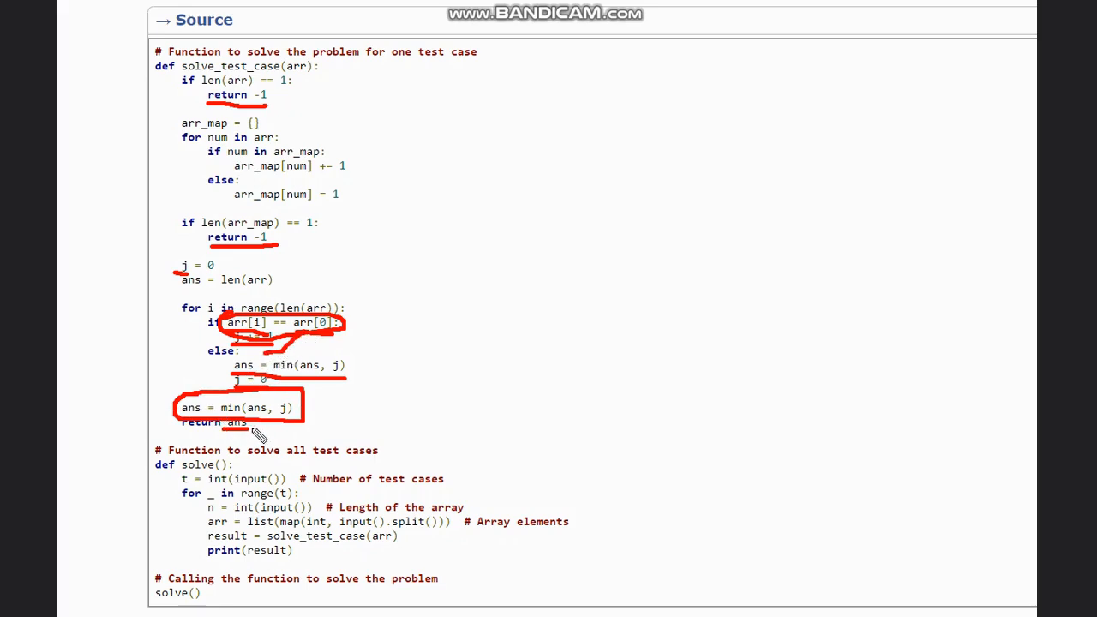
mouse_move(1003, 217)
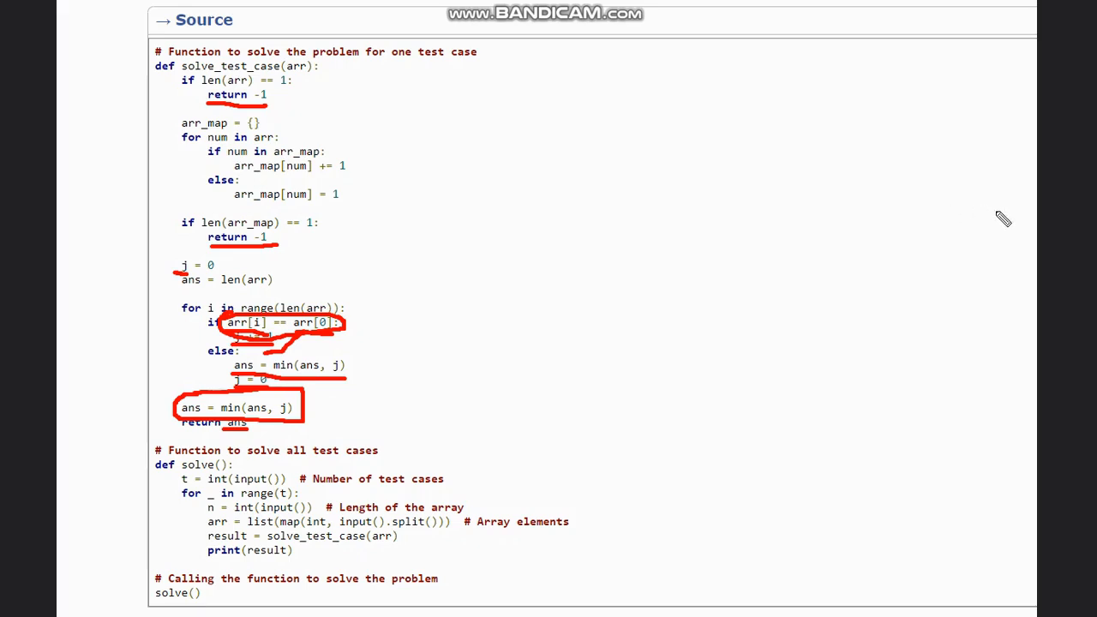
mouse_move(125, 270)
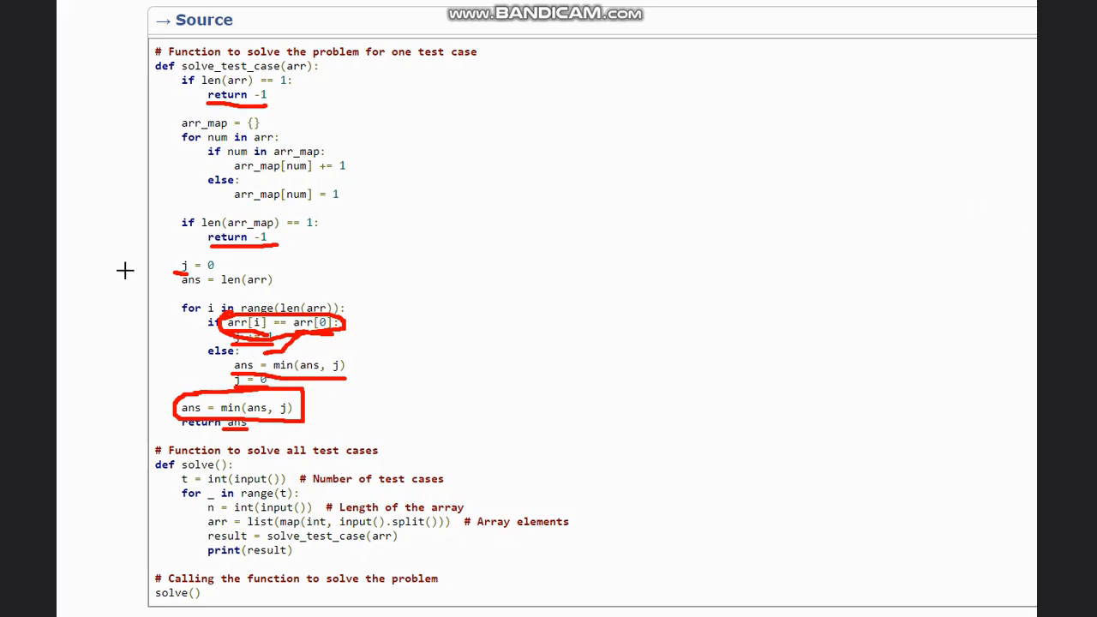